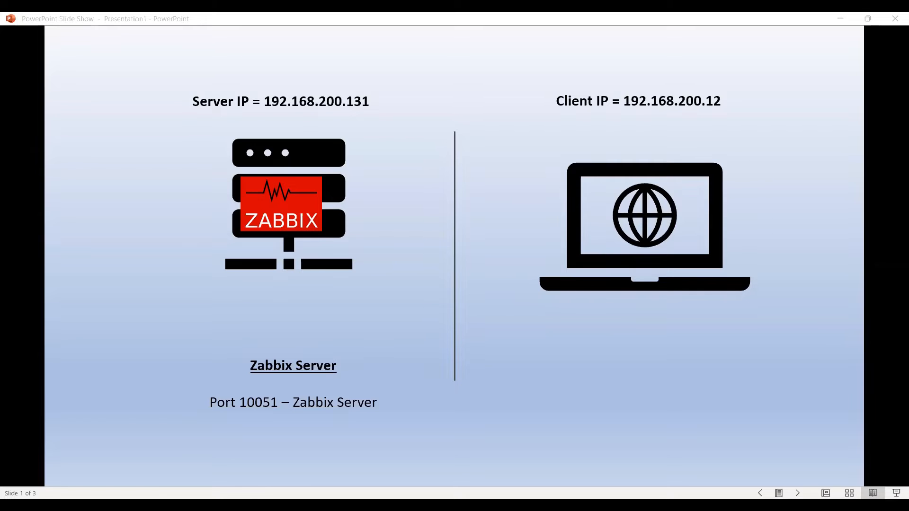
mouse_move(291, 131)
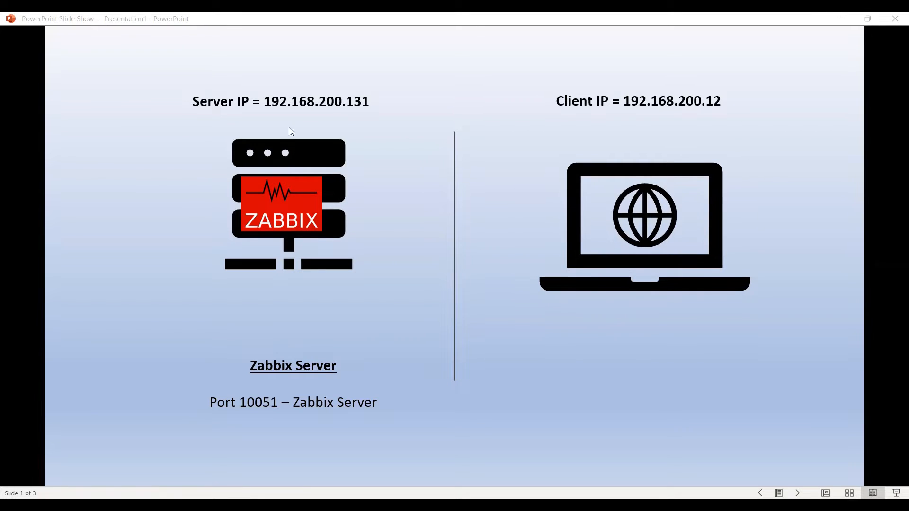
mouse_move(712, 188)
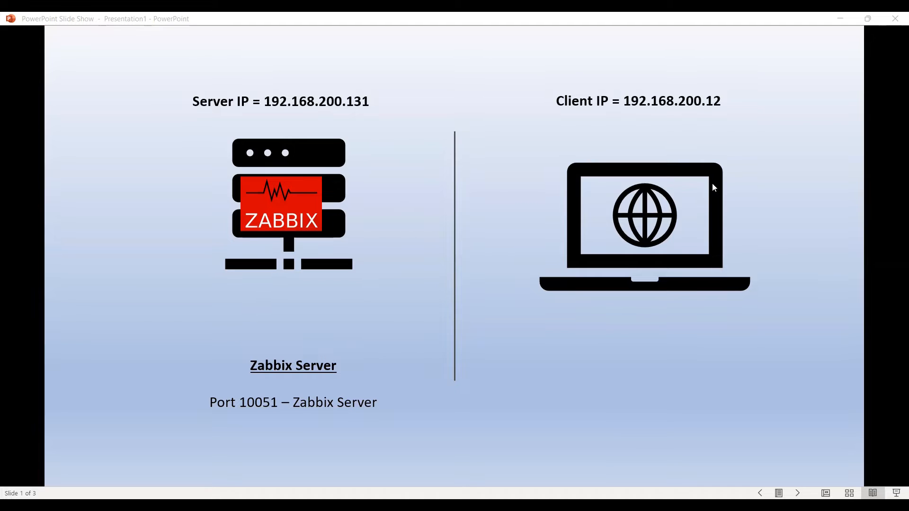
mouse_move(605, 232)
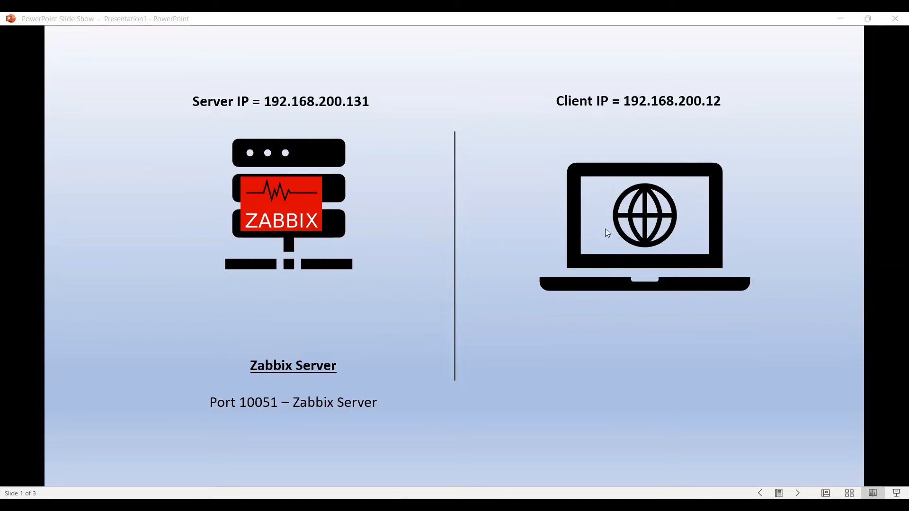
mouse_move(457, 353)
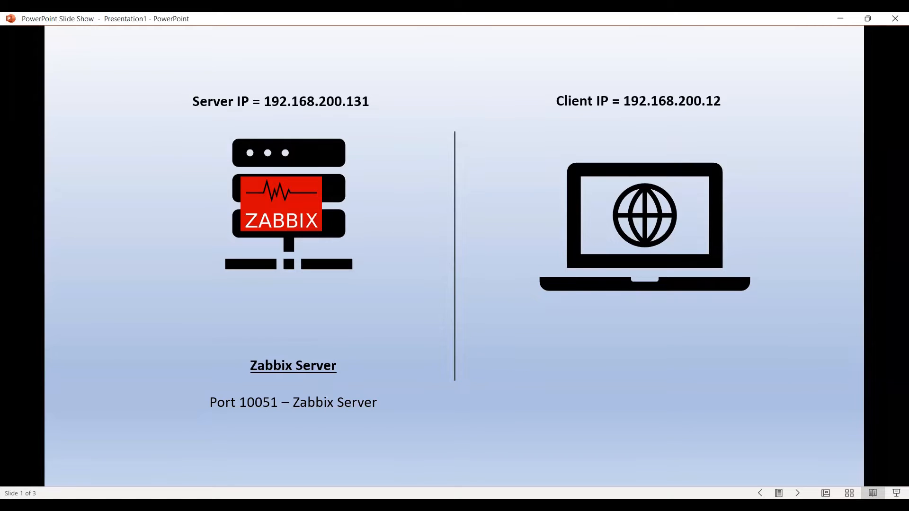
Advance to slide 2 showing the Tomcat JMX client on 9875 and Java Gateway on 10052.
click(797, 493)
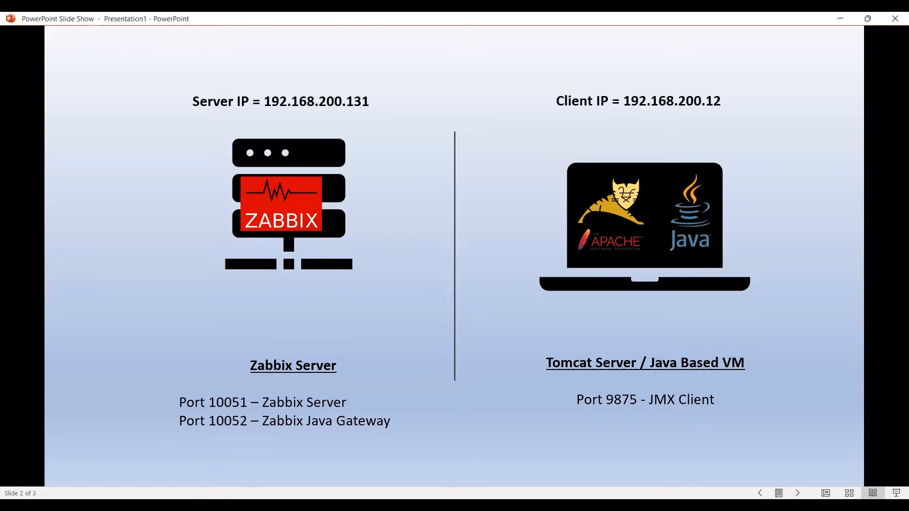
mouse_move(299, 362)
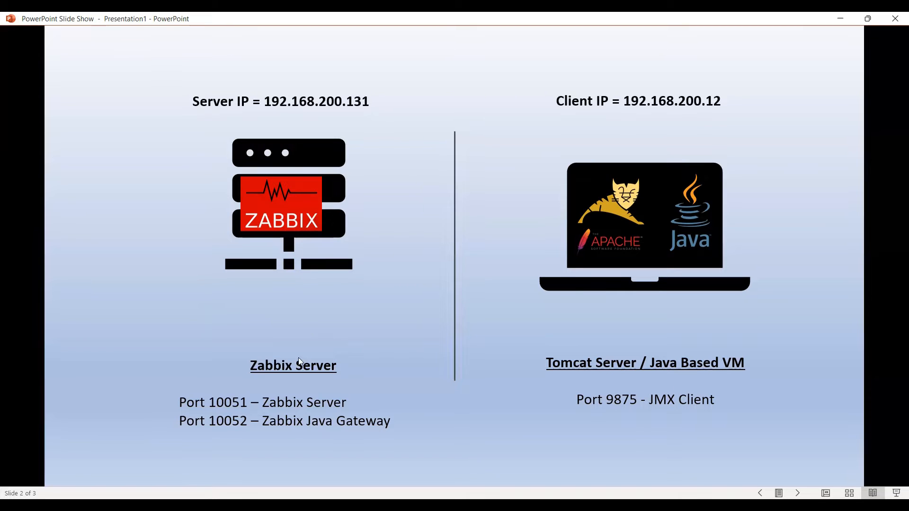
mouse_move(347, 314)
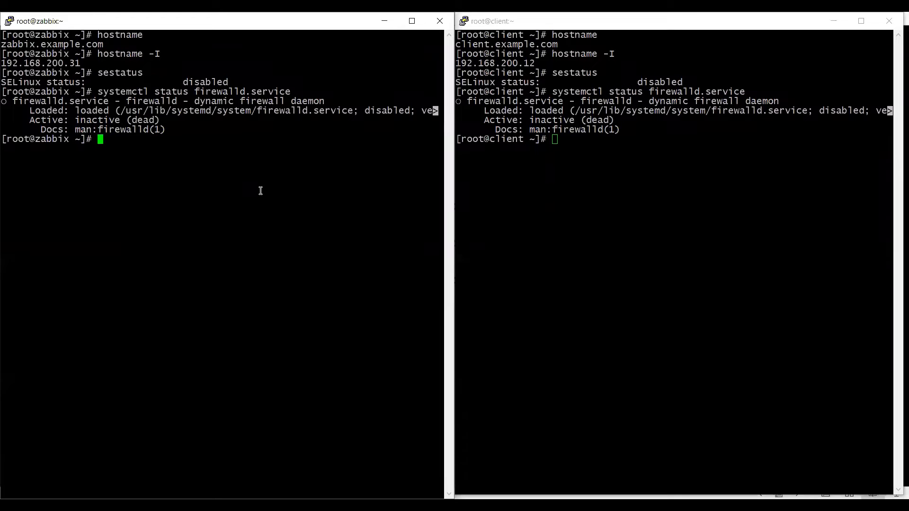
Install zabbix-java-gateway with yum on the Zabbix server and wait for Complete!
text(yum install)
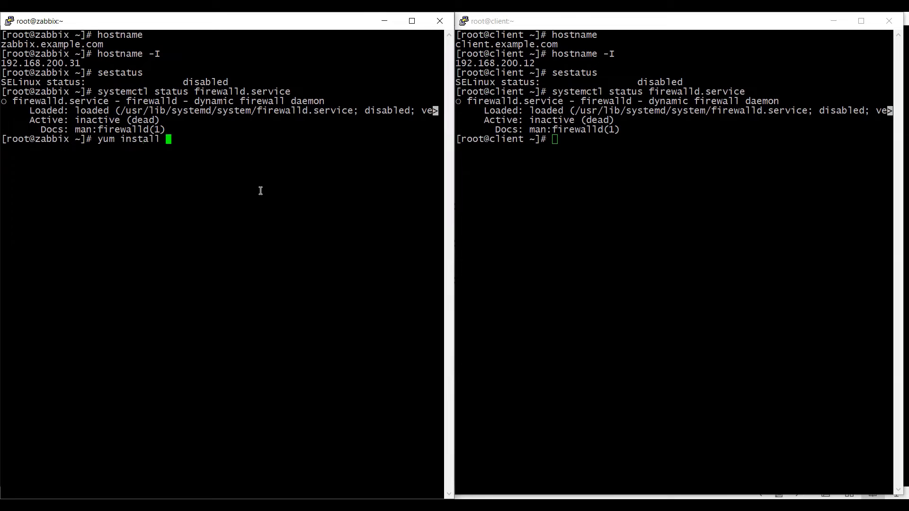
text(zabbix-ja)
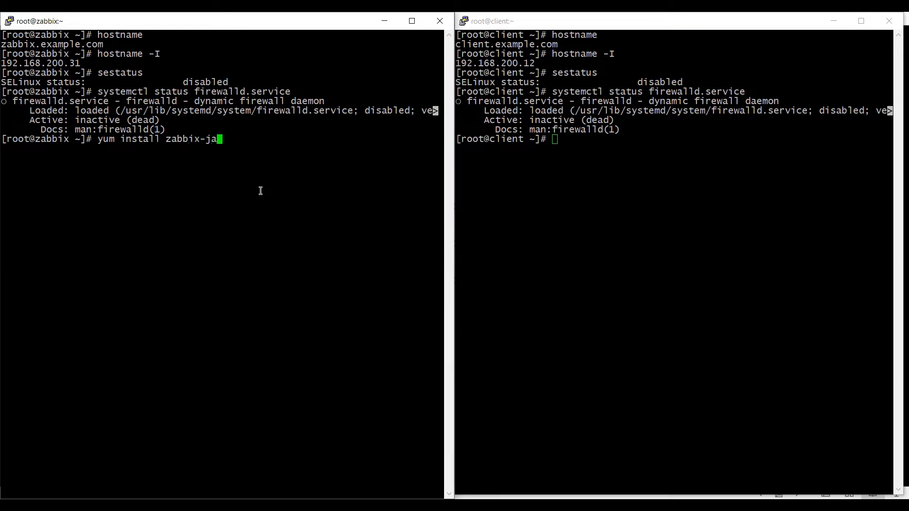
text(va-gat)
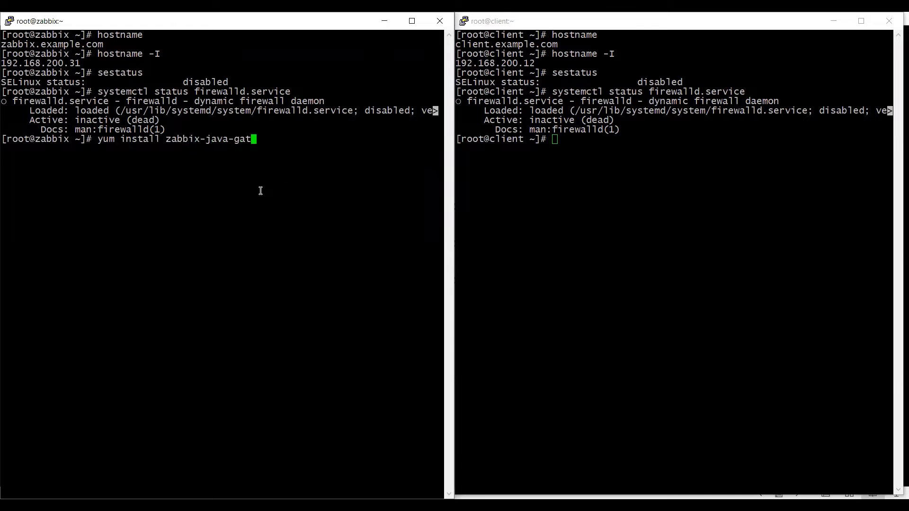
text(eway -)
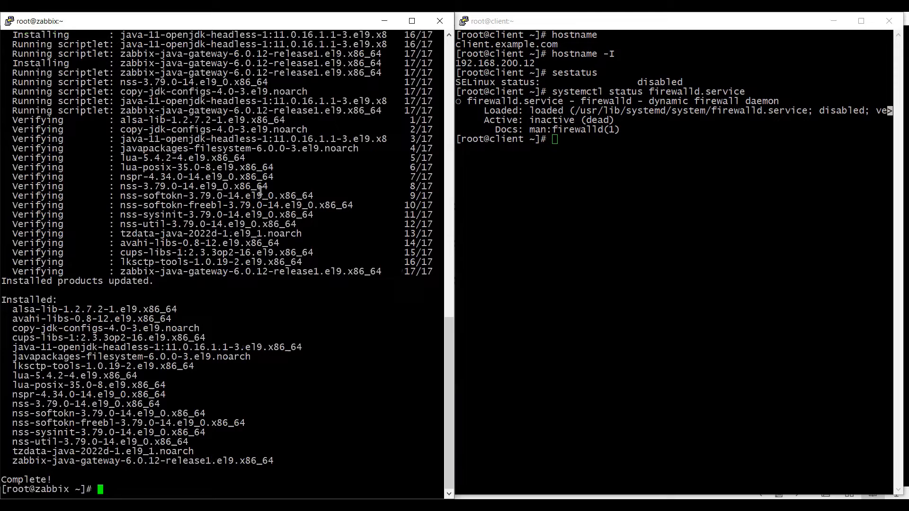
Edit /etc/zabbix/zabbix_server.conf in vim and jump to the JavaGateway settings.
text(vim /et)
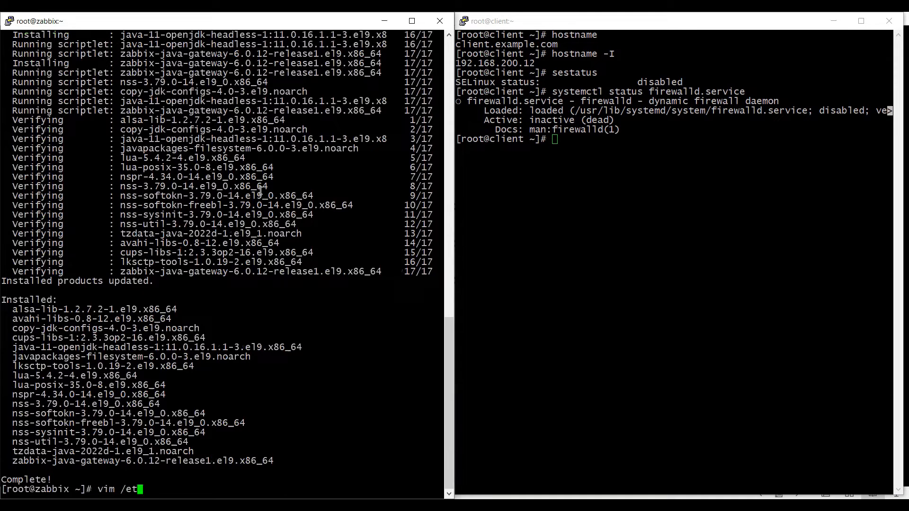
text(c/zabbix/)
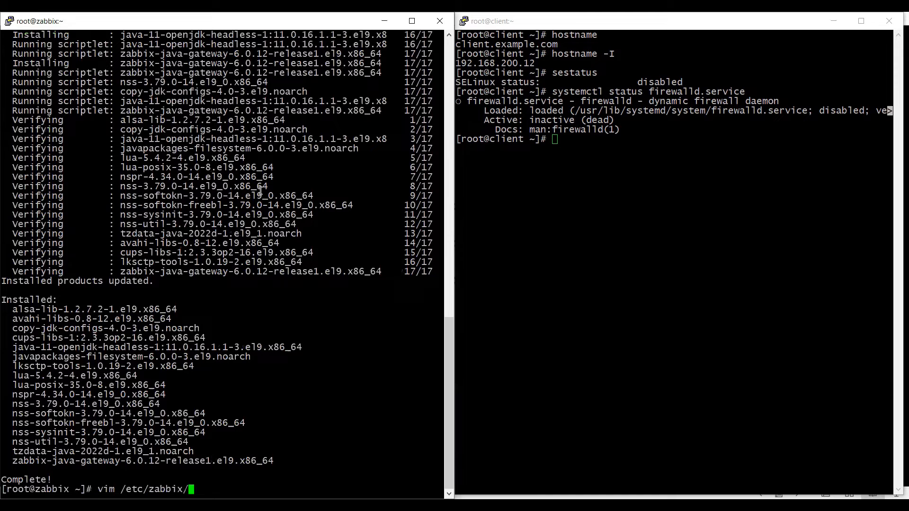
text(serve)
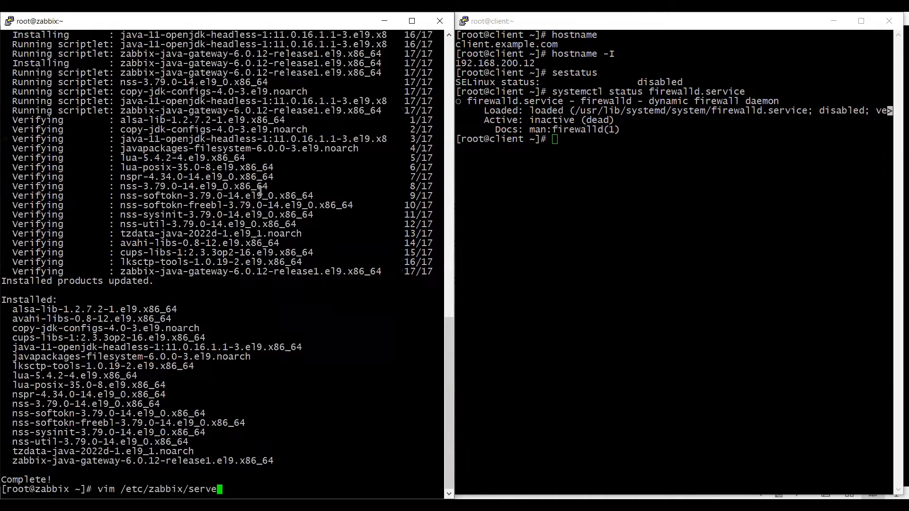
text(zabbix_)
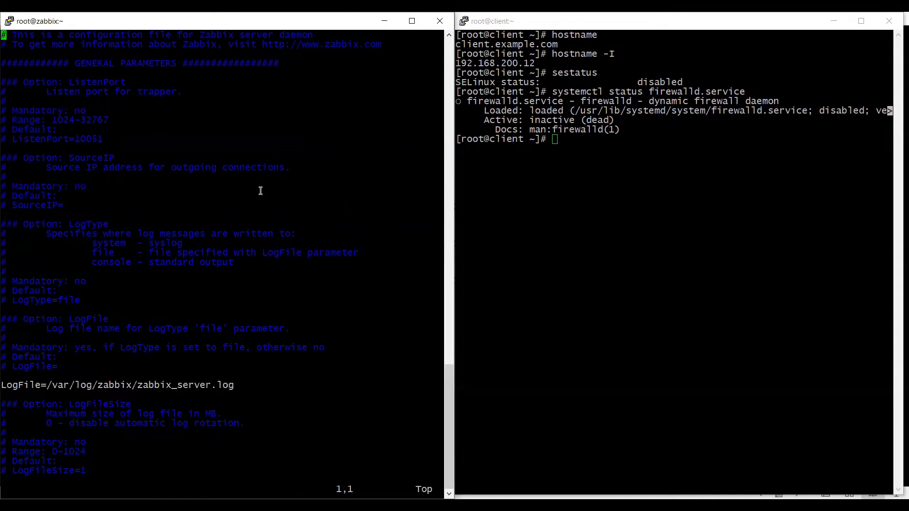
text(/Ja)
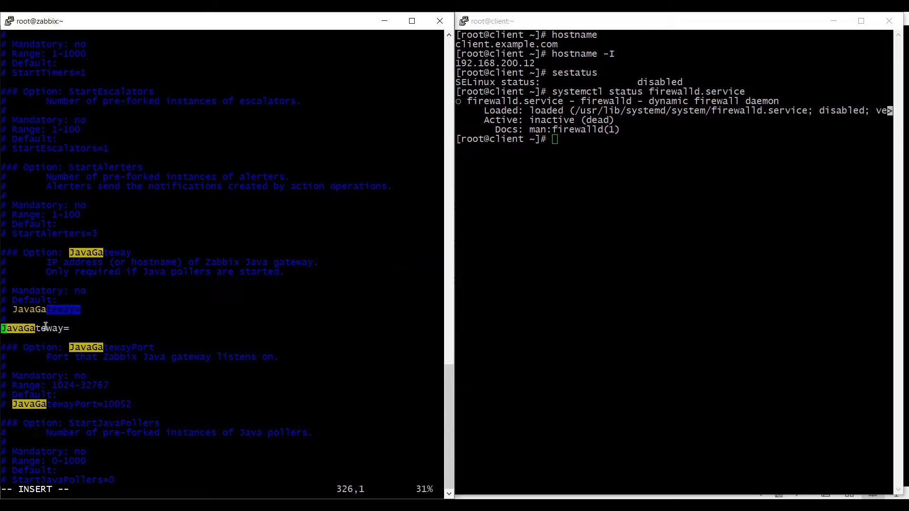
Set JavaGateway=127.0.0.1, JavaGatewayPort=10052 and StartJavaPollers=5.
text(127)
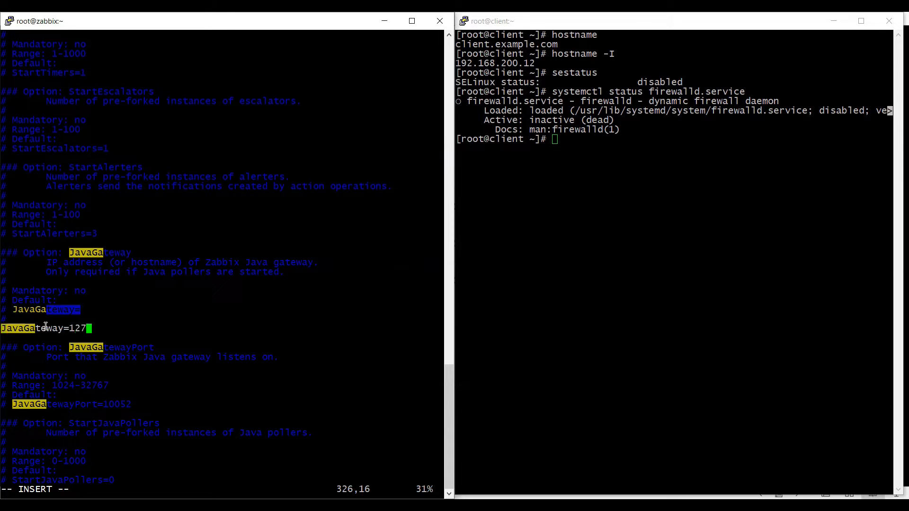
text(.0.0)
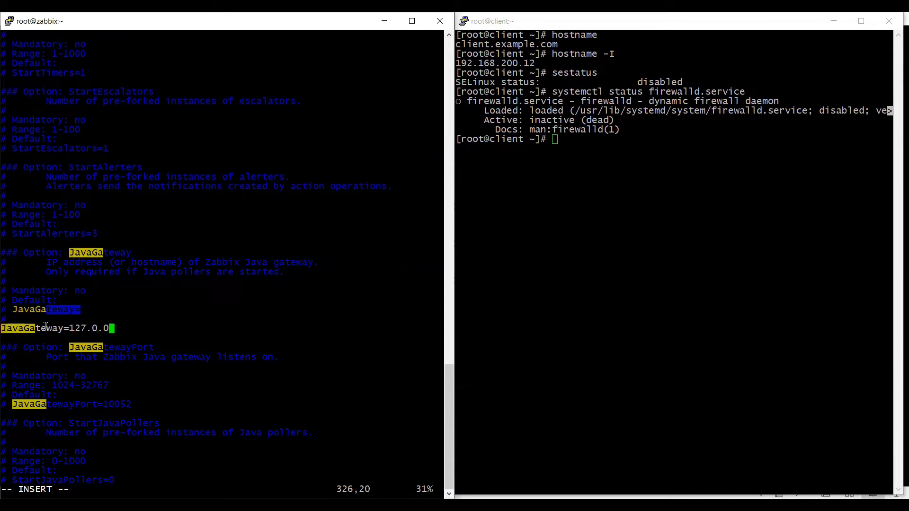
text(1)
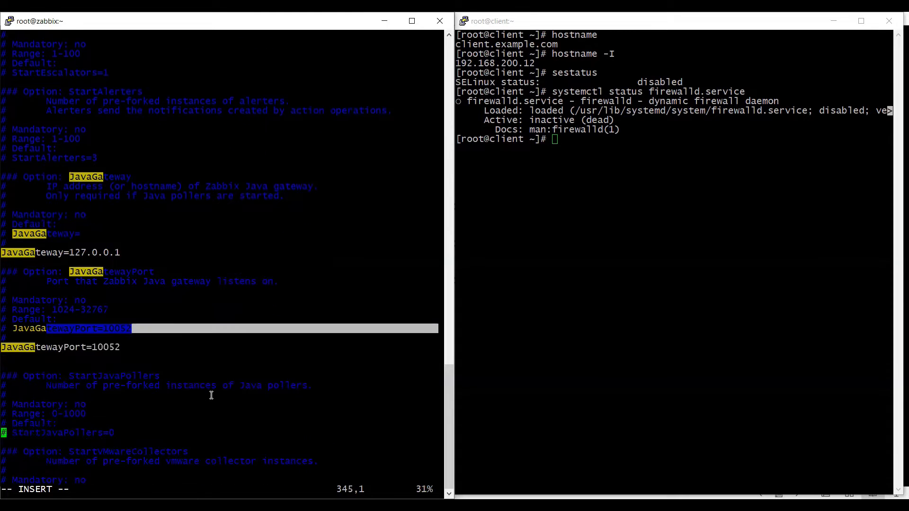
scroll(down, 3)
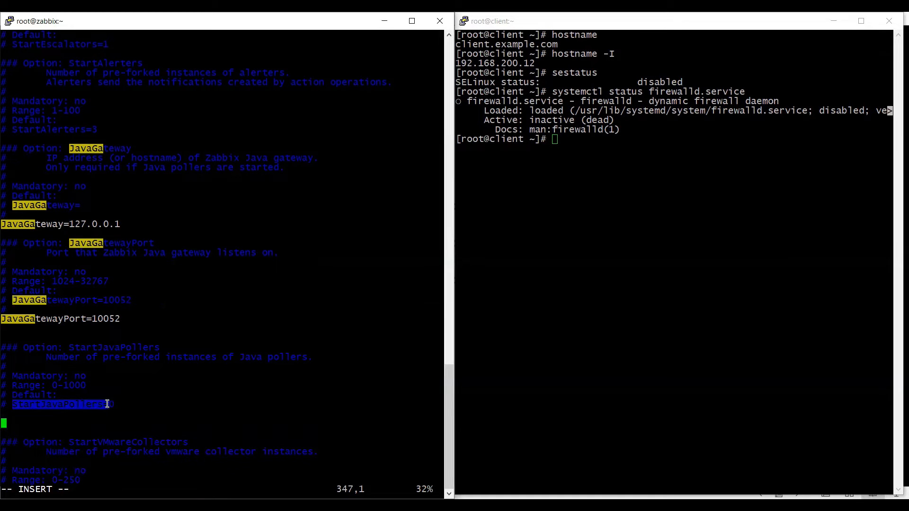
text(StartJavaPollers=0)
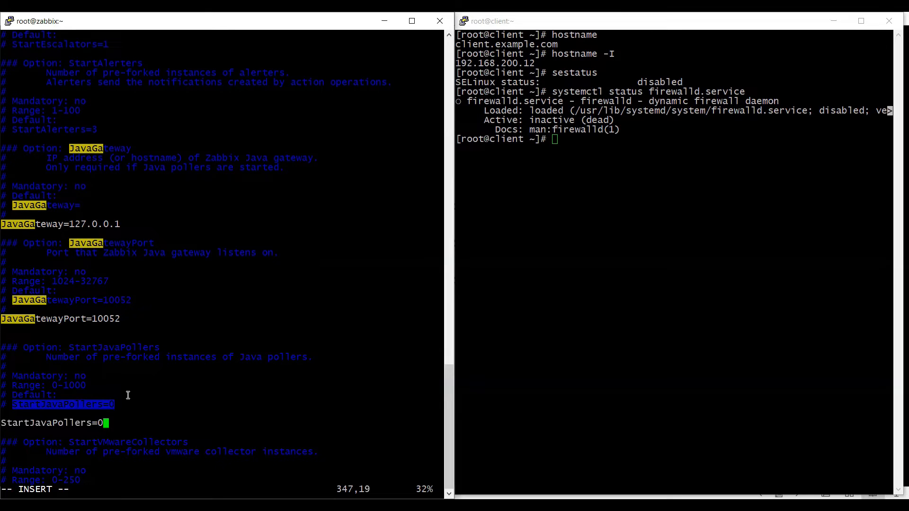
text(5)
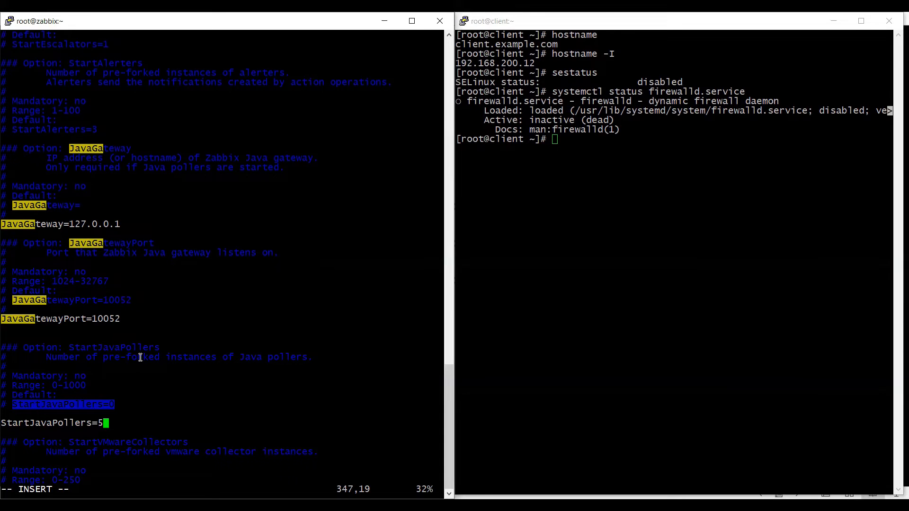
mouse_move(37, 225)
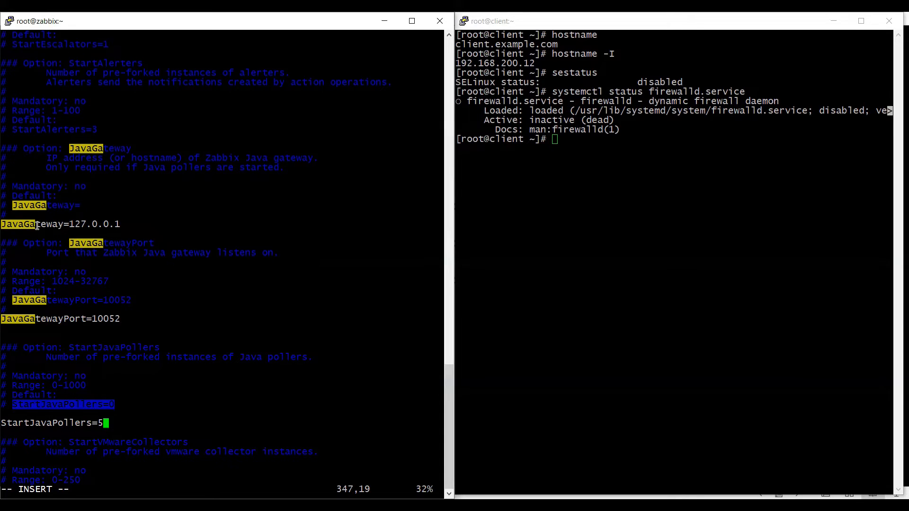
mouse_move(34, 327)
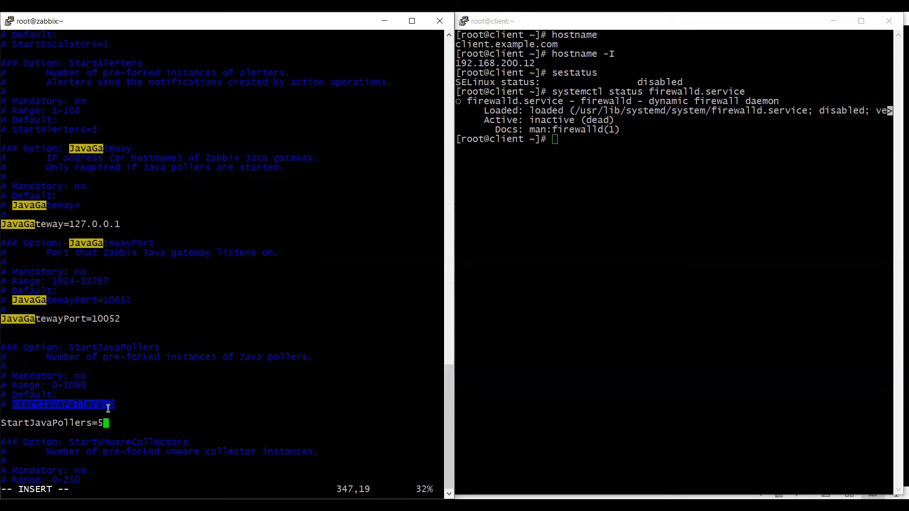
mouse_move(318, 265)
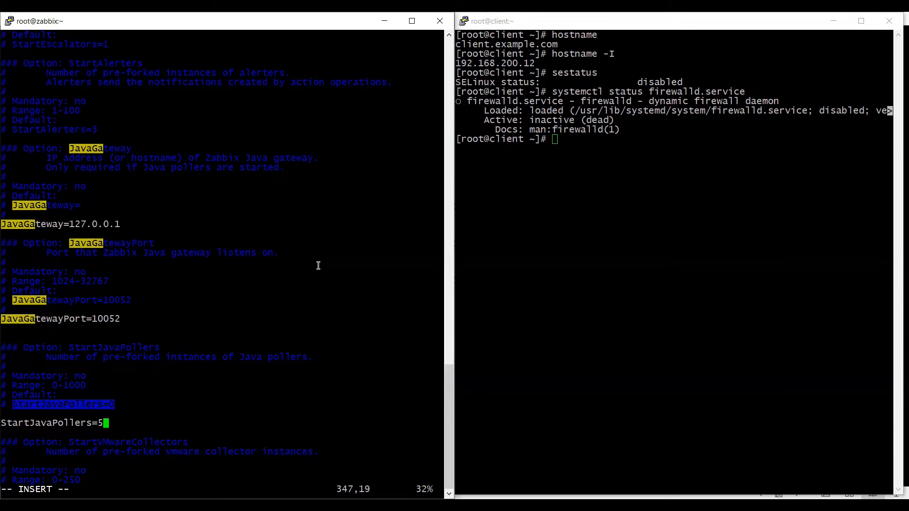
Save the config with :wq and start zabbix-java-gateway.service via systemctl.
key(Escape)
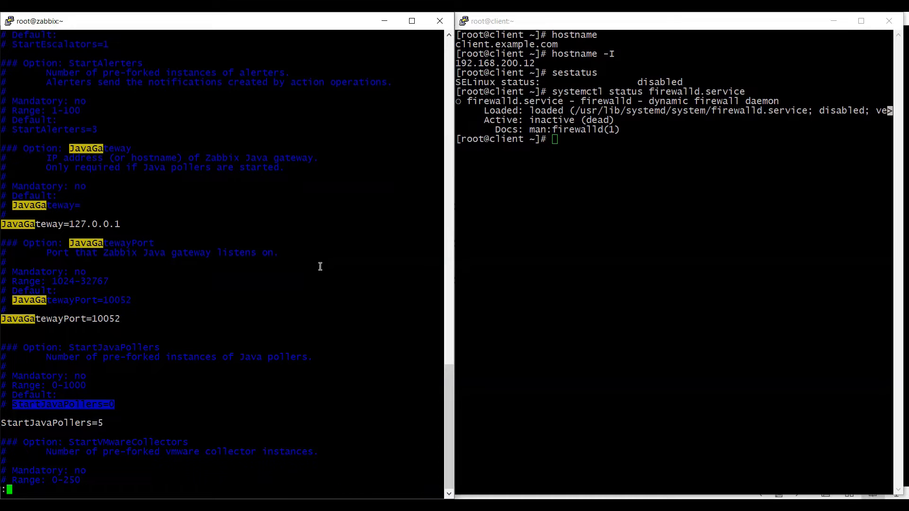
text(wq)
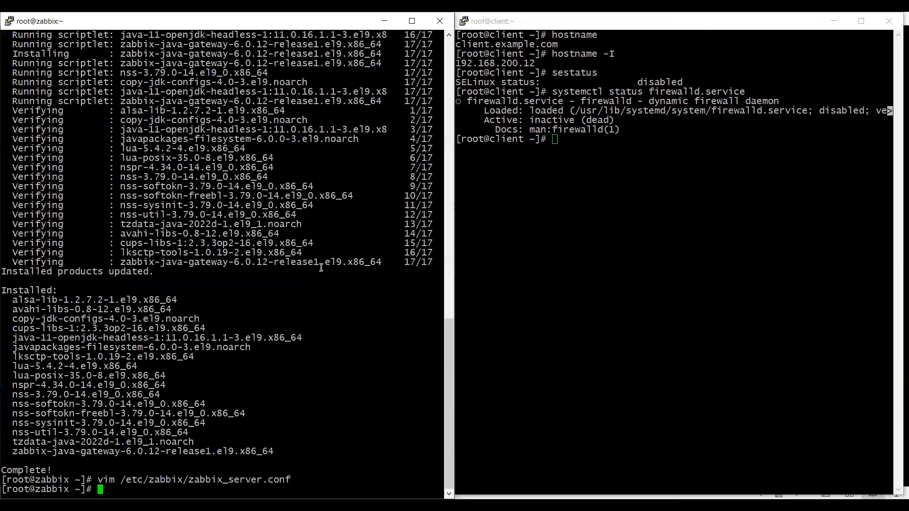
text(s)
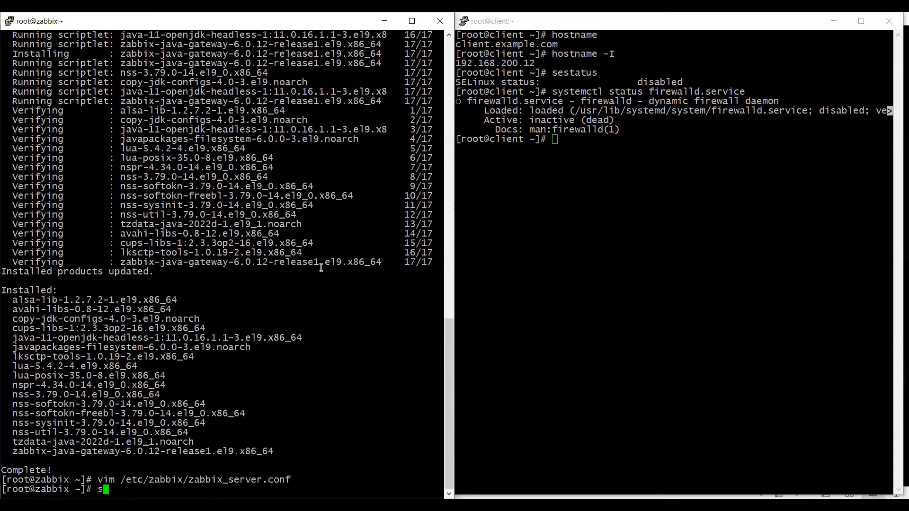
text(ystem)
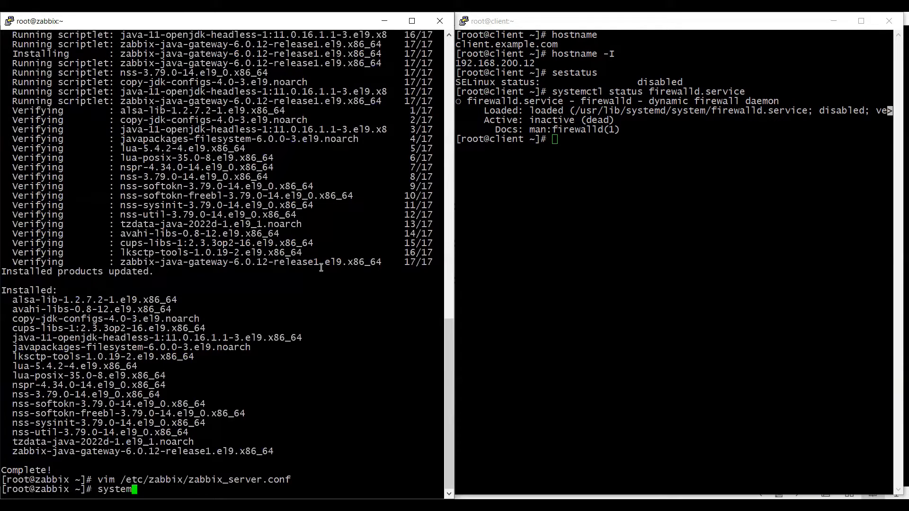
text(ctl)
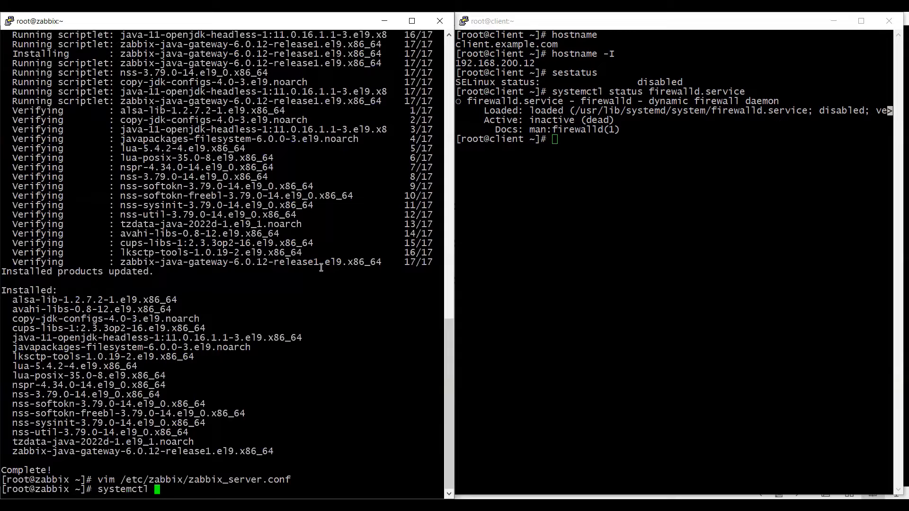
text(start)
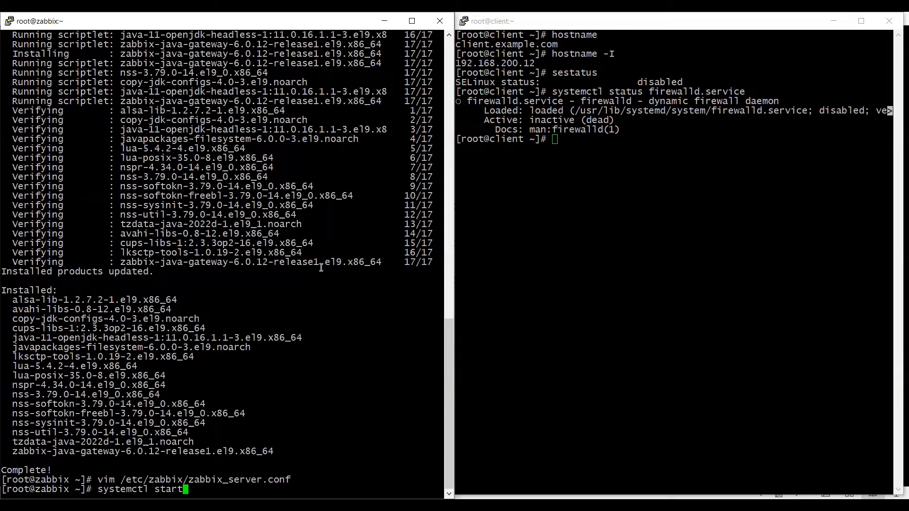
text(zabbix)
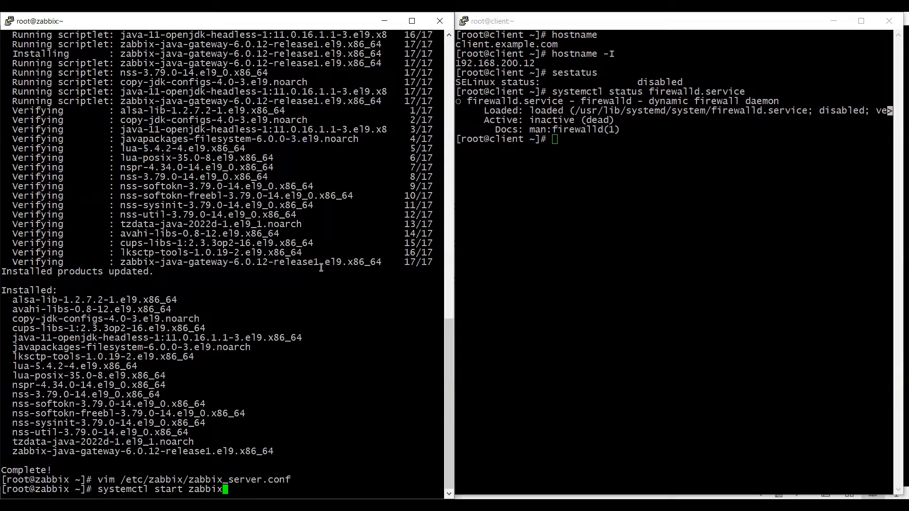
text(-java-gateway.service)
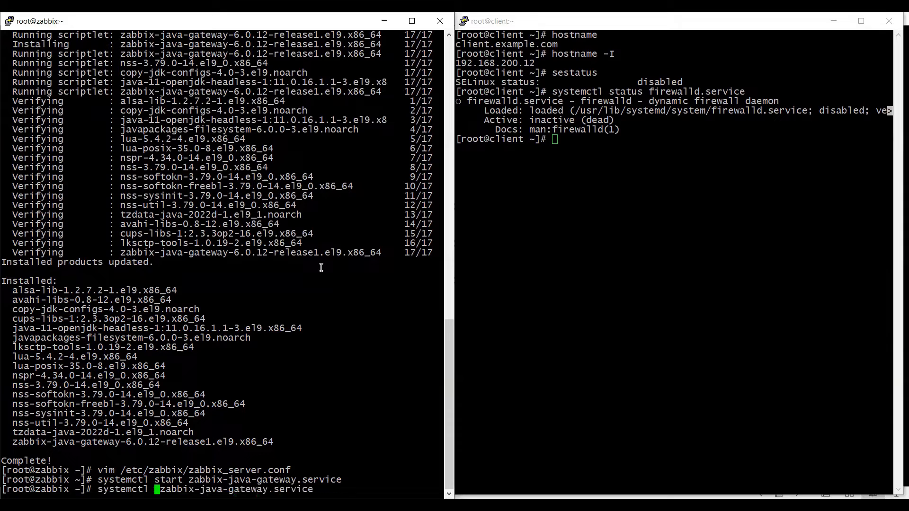
Enable zabbix-java-gateway at boot and restart zabbix-server.service.
text(enable)
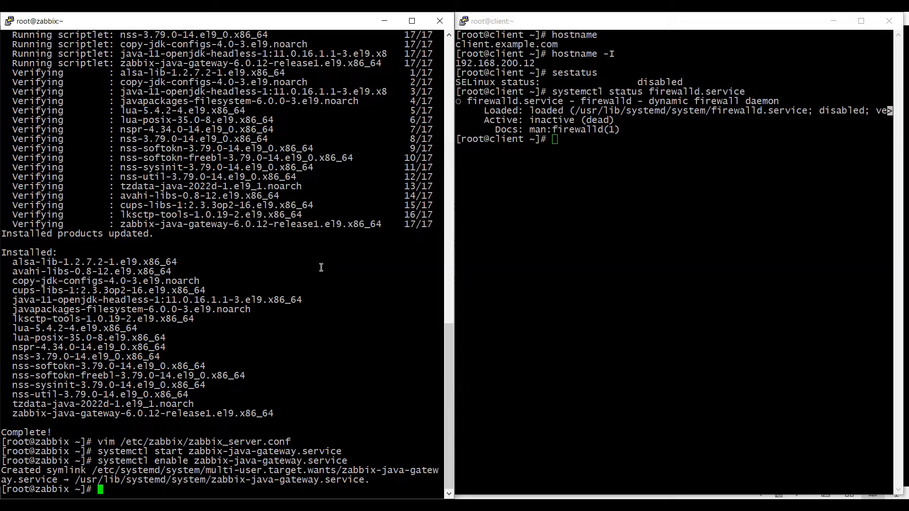
text(sys)
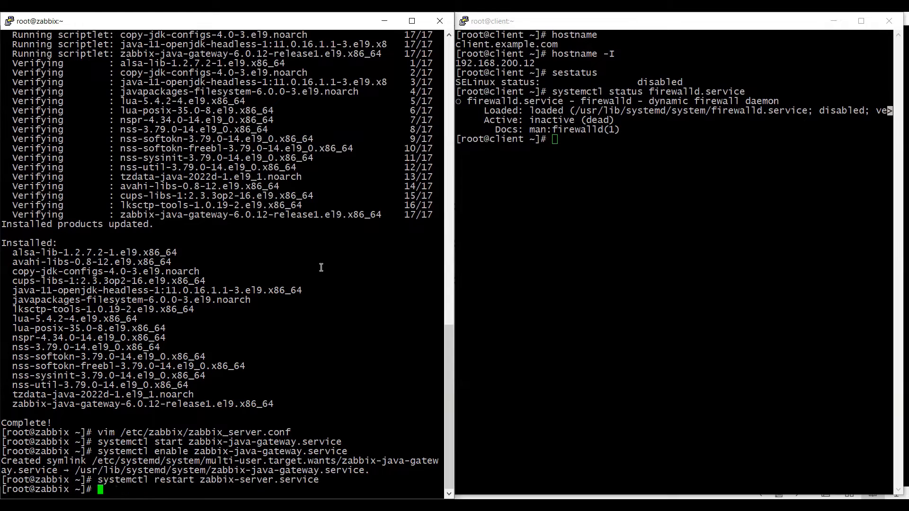
Follow /var/log/zabbix/zabbix_server.log to see processes starting, then stop with Ctrl+C.
text(tail 0)
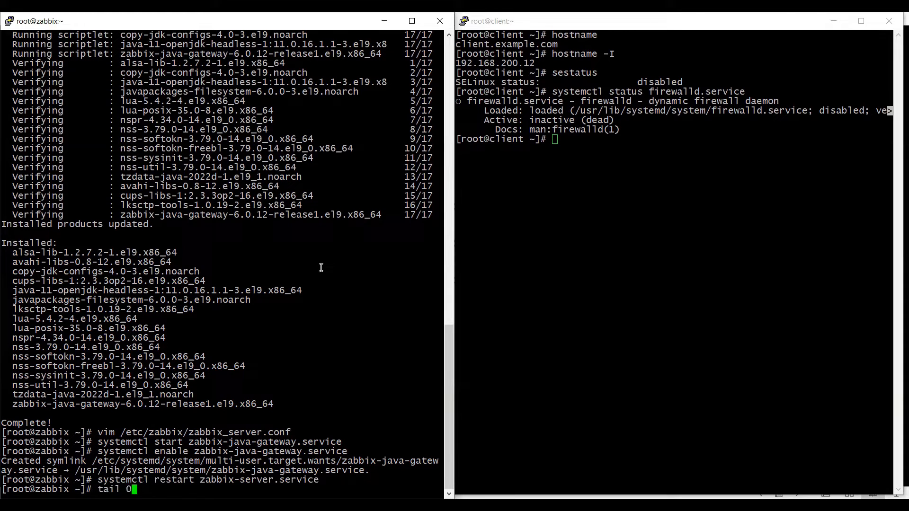
text(-f /var)
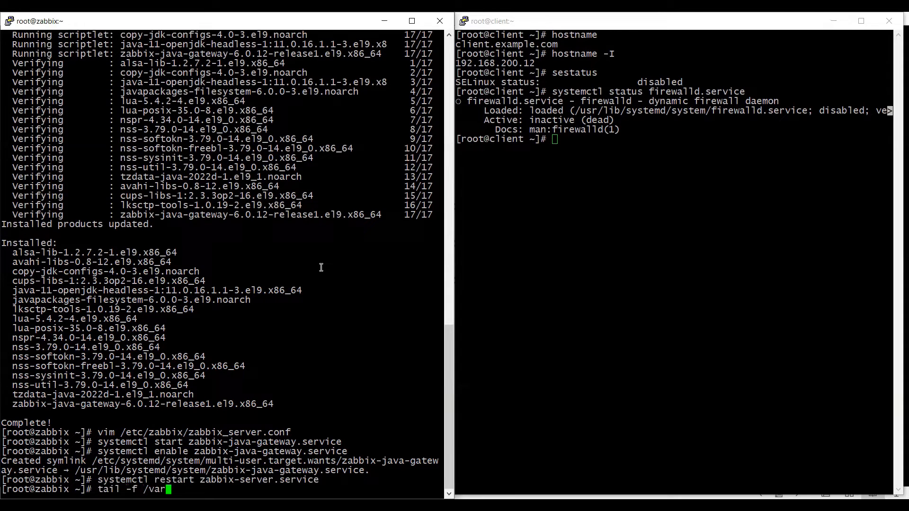
text(/log)
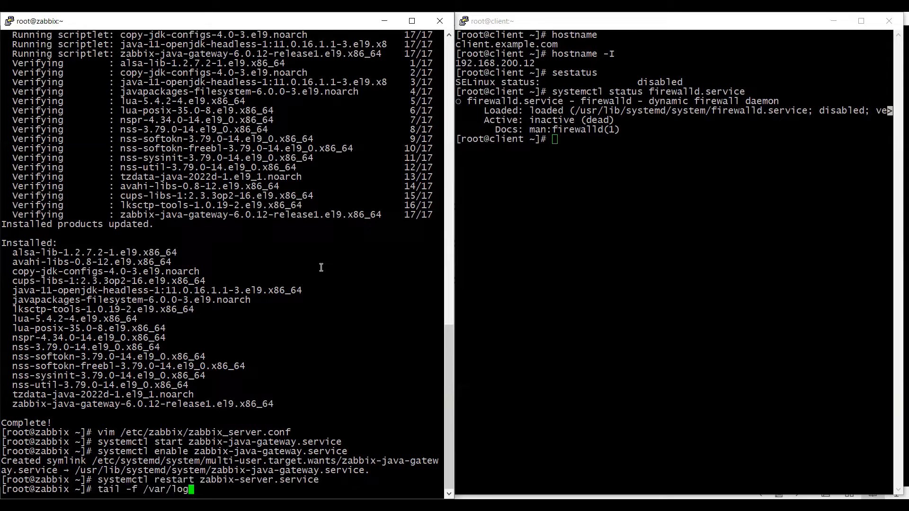
text(/zabbix/zabbix_server.log)
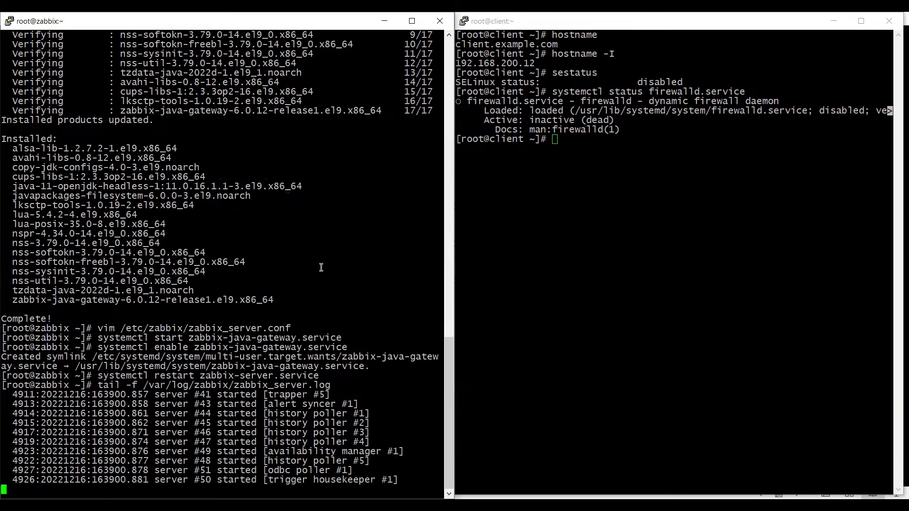
mouse_move(403, 270)
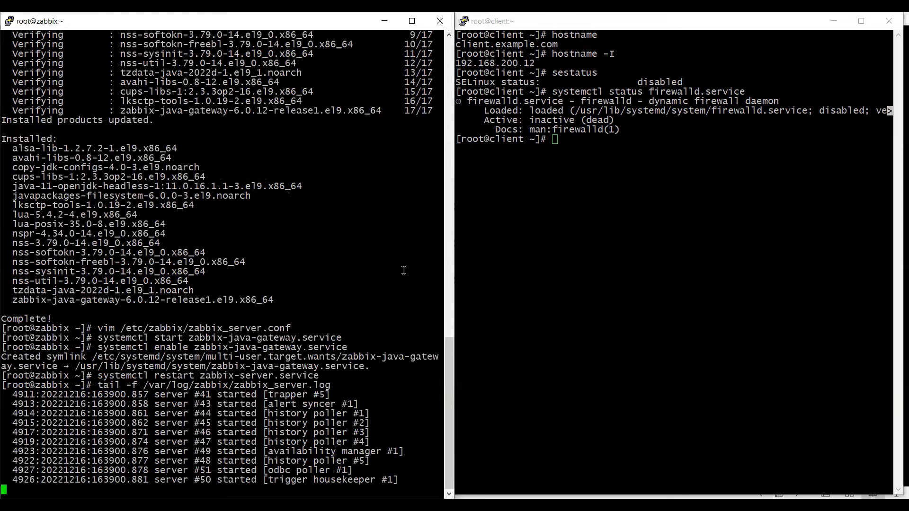
mouse_move(378, 416)
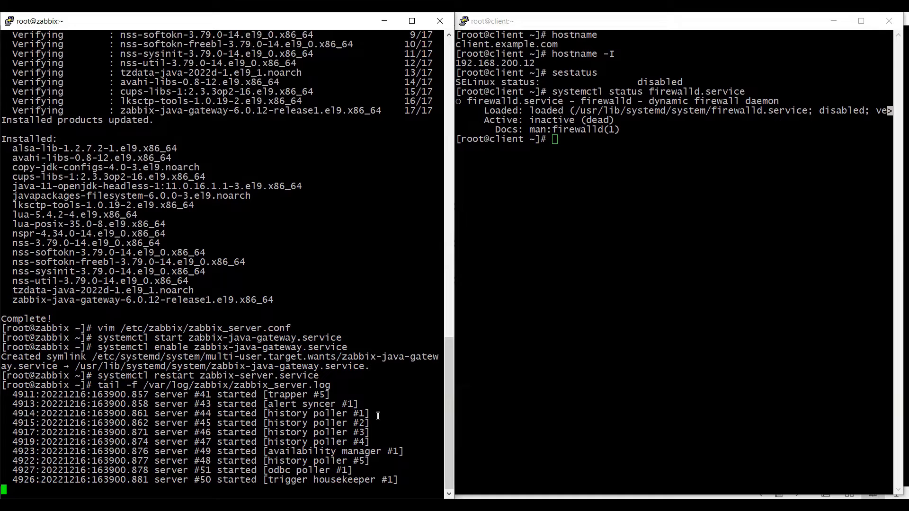
key(ctrl+c)
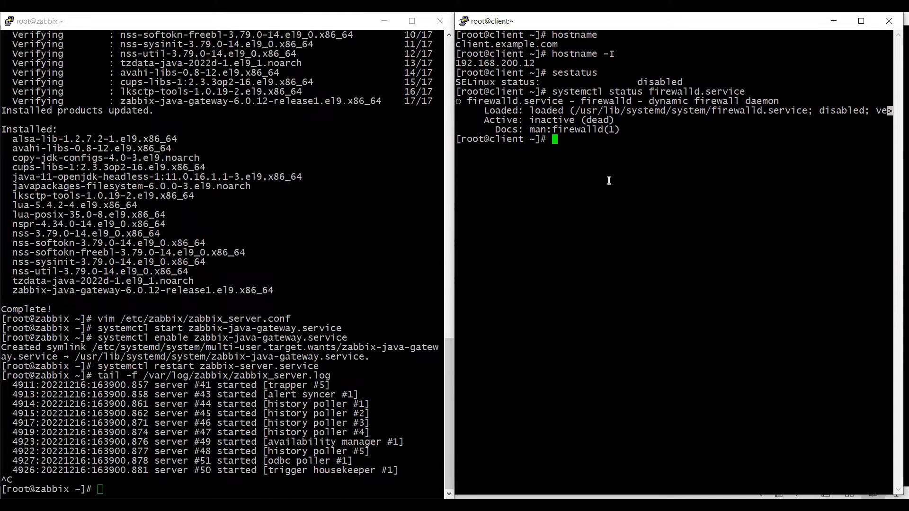
mouse_move(670, 146)
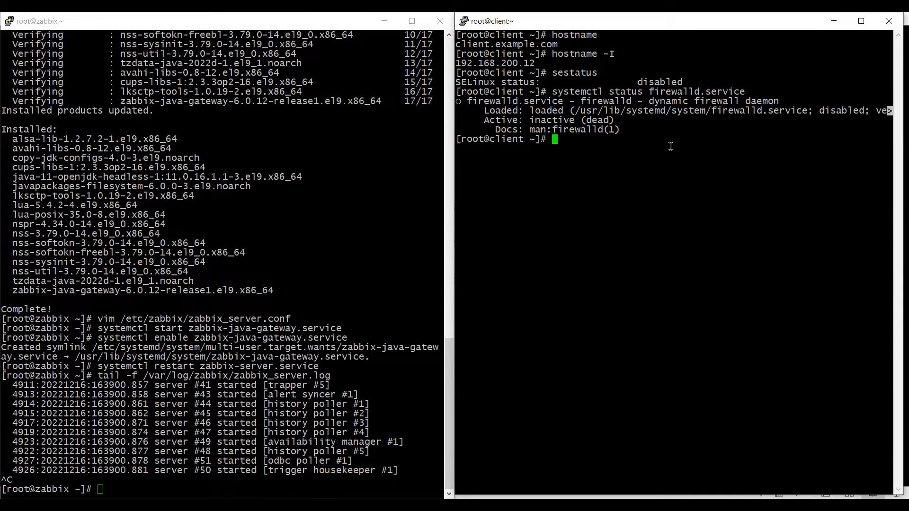
mouse_move(585, 190)
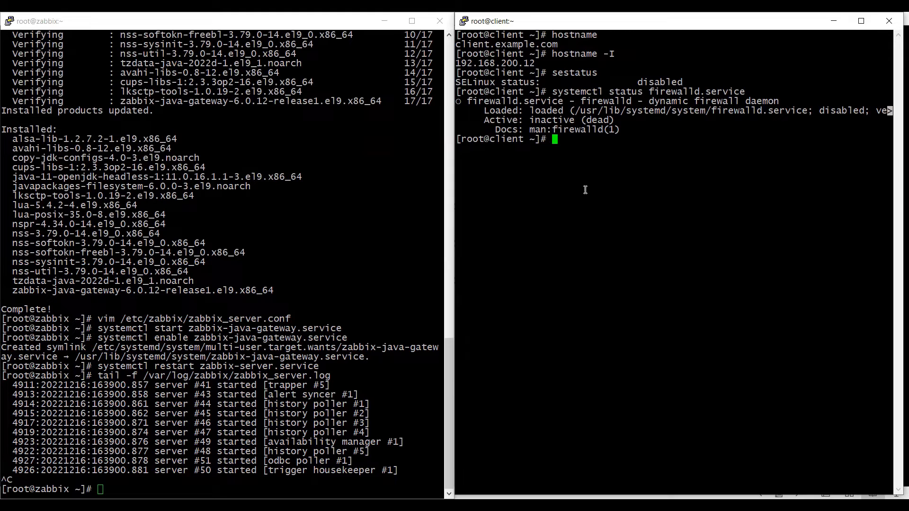
mouse_move(603, 193)
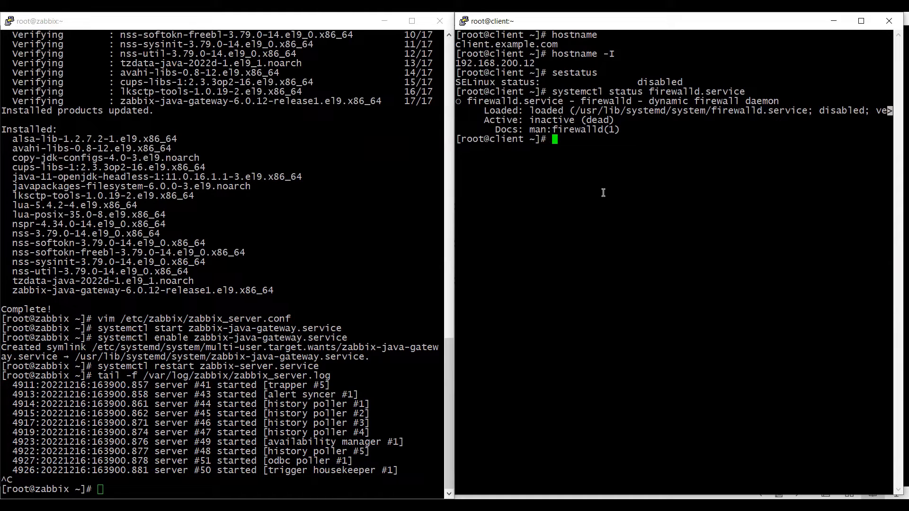
Try yum install tomcat on the client and find the provider with yum whatprovides tomcat.
text(yum)
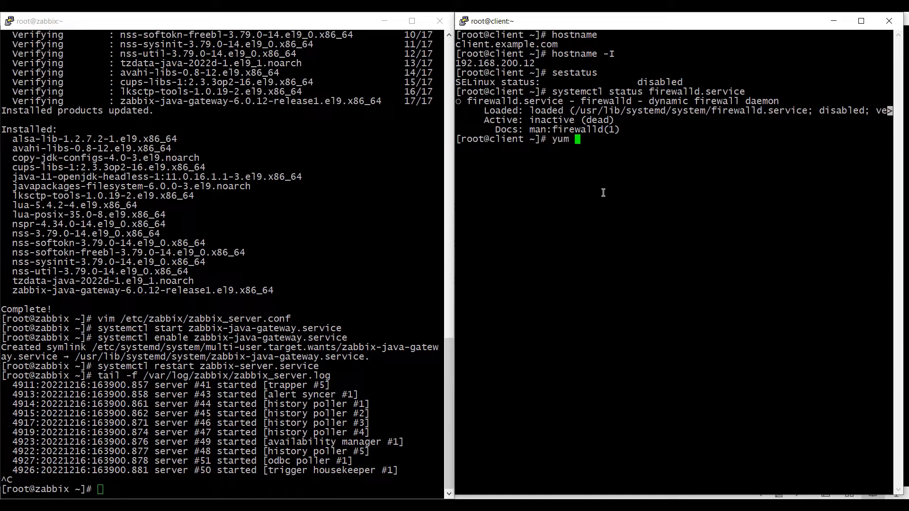
text(install tomcat)
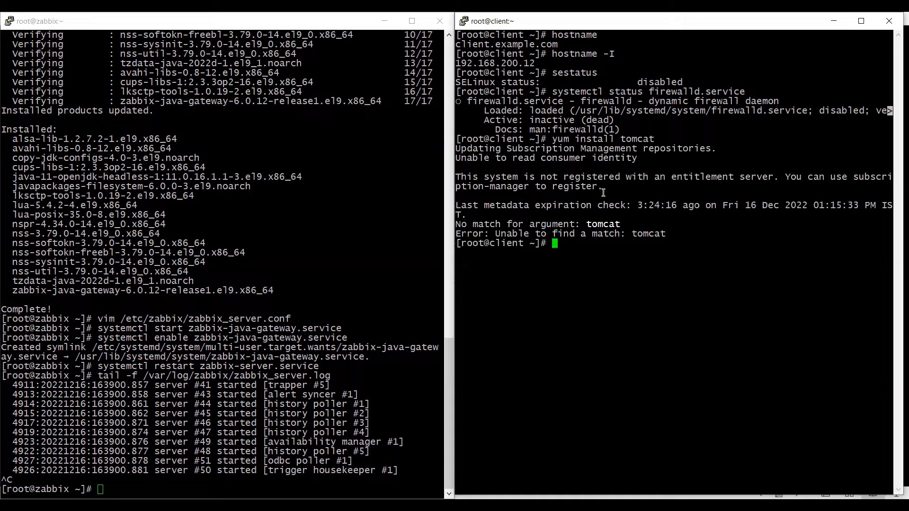
text(yum wha)
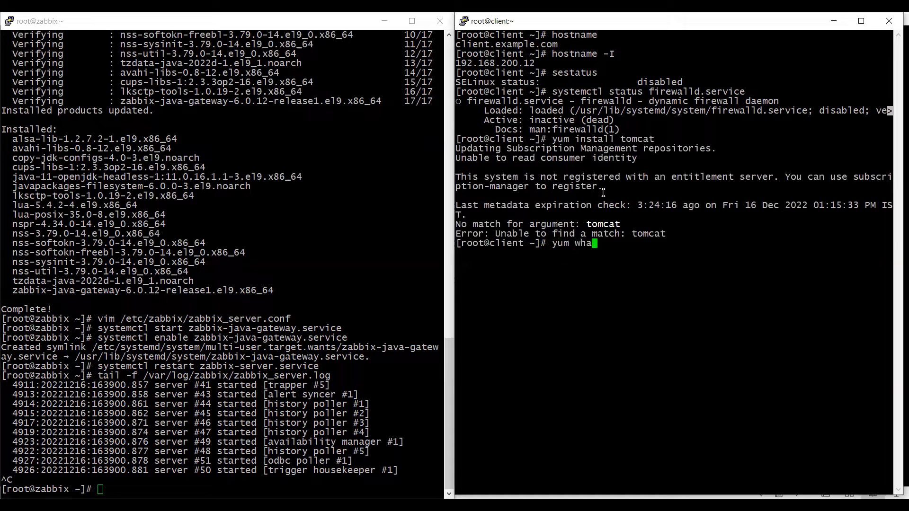
text(tprovides)
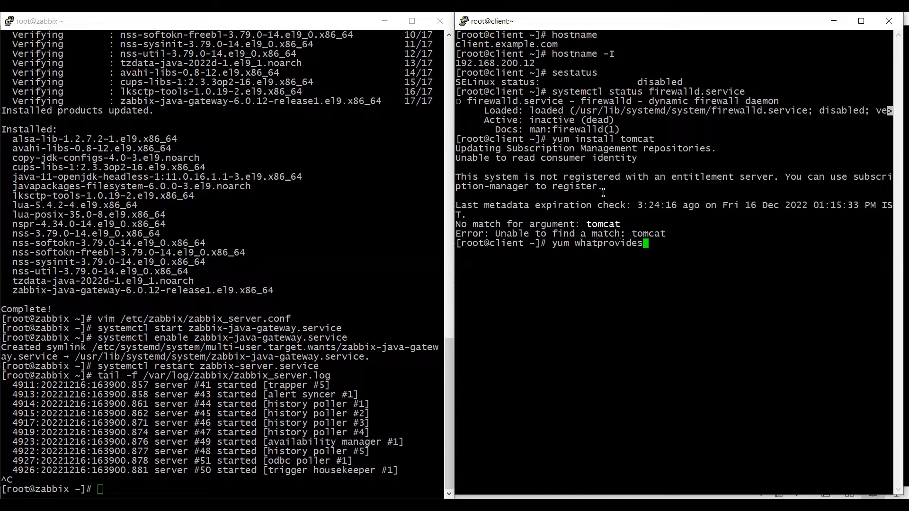
text(tomcat)
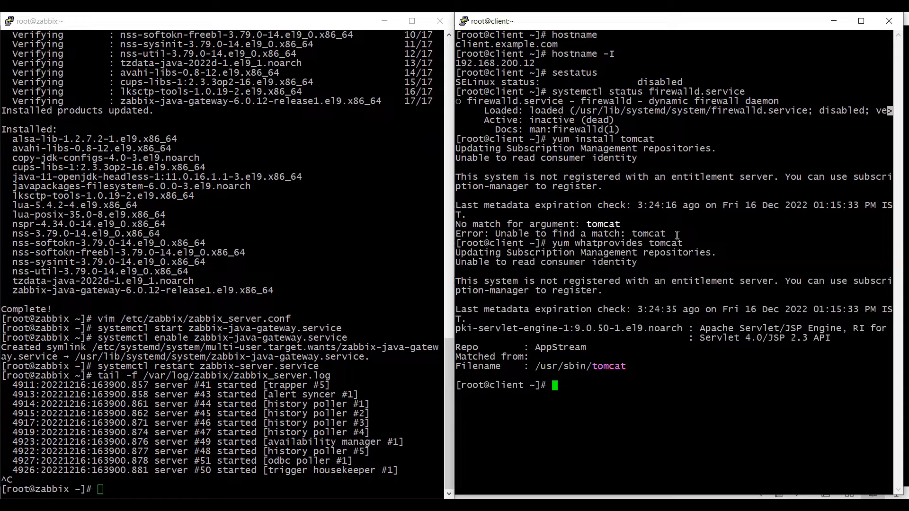
mouse_move(492, 328)
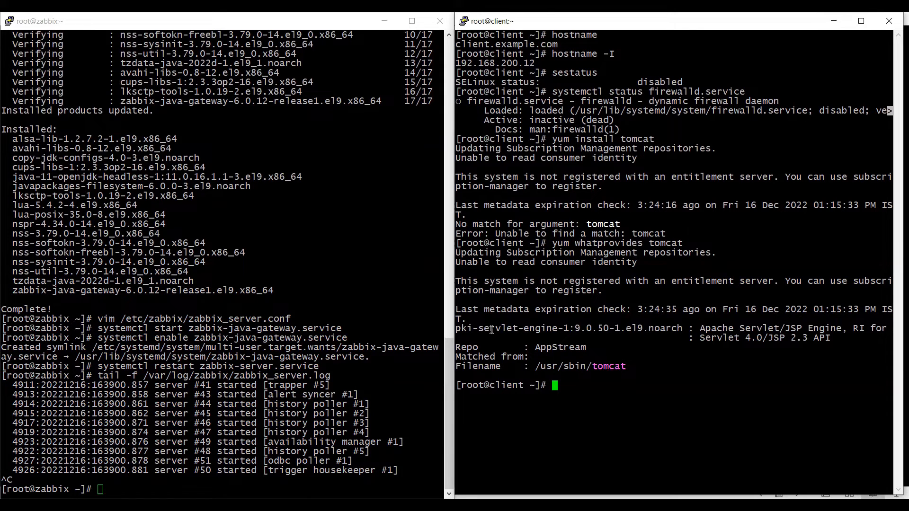
mouse_move(504, 332)
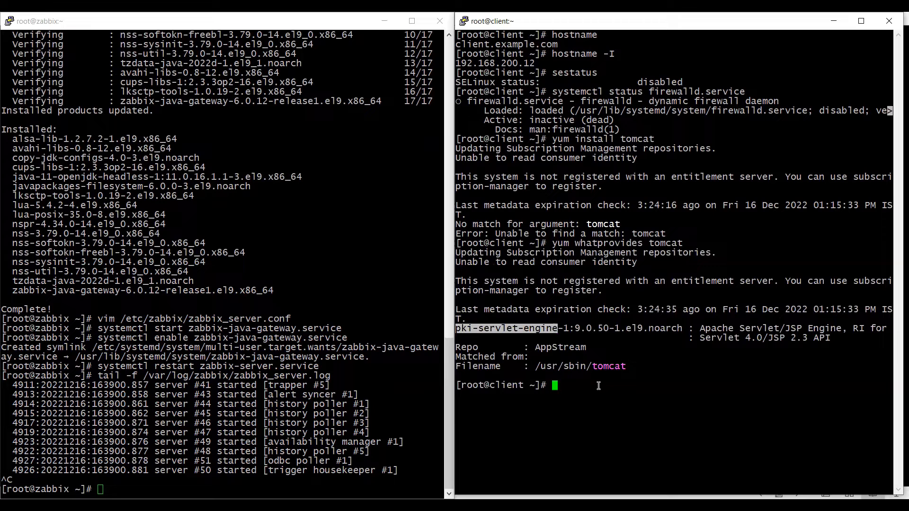
Install pki-servlet-engine with yum to get Tomcat on the client.
text(yum install pki-servlet-engine -y)
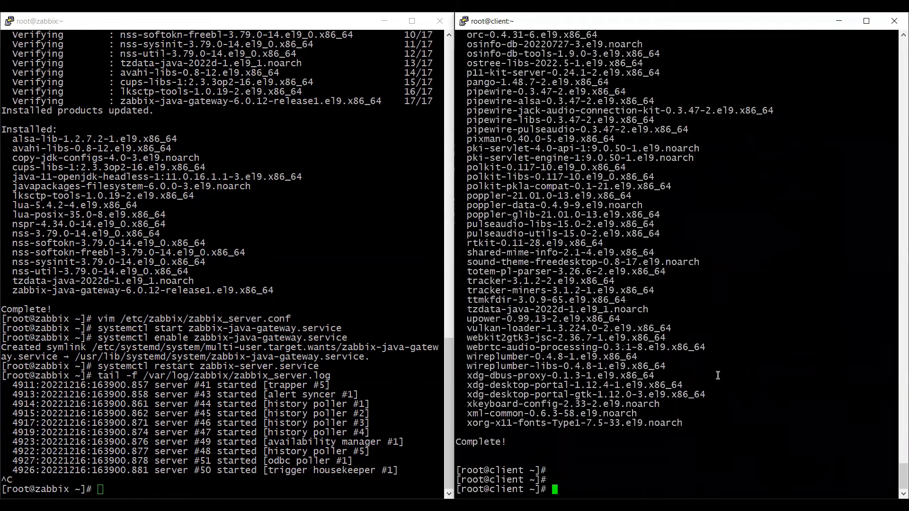
Start the tomcat service with systemctl and confirm its status is active (running).
text(cle)
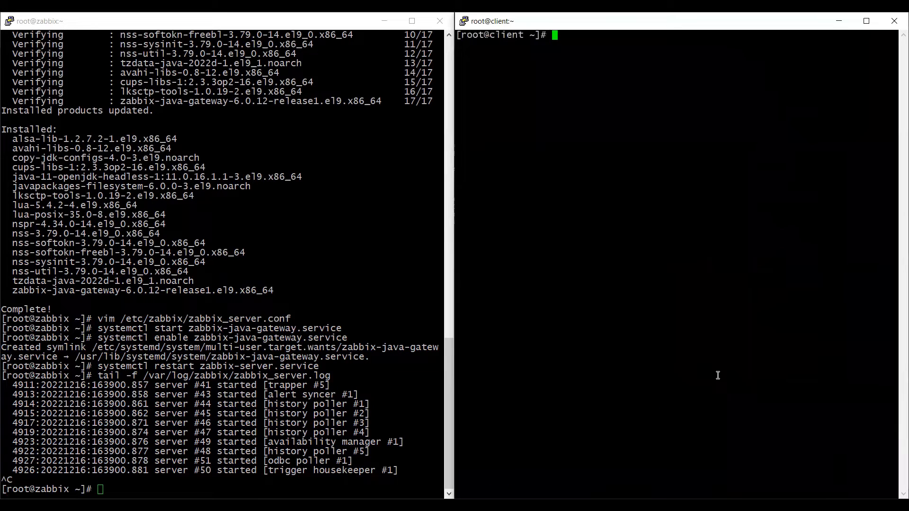
text(sy)
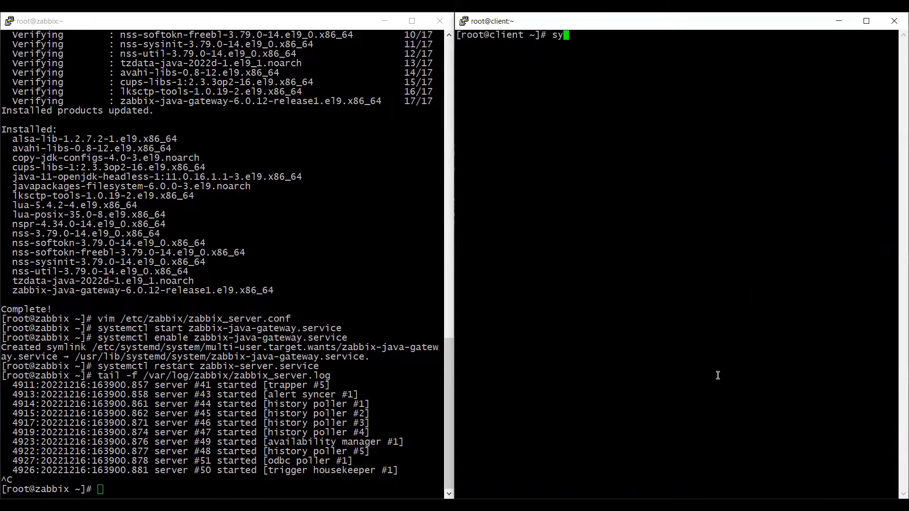
text(stem)
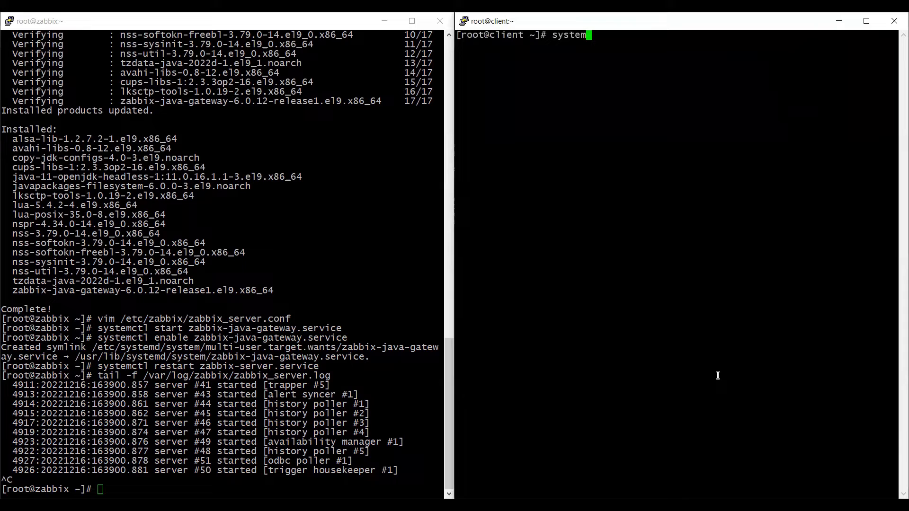
text(ctl start tomcat)
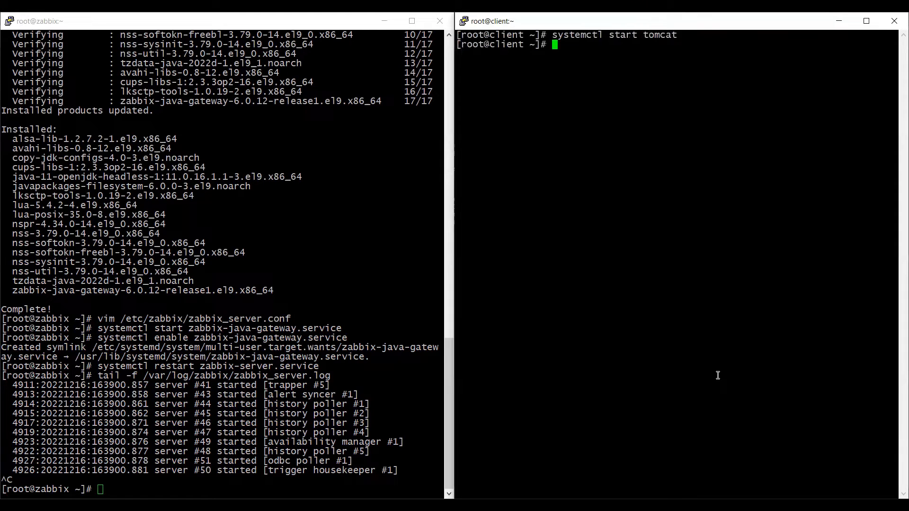
text(systemctl start tomcat)
text(systemctl status tomcat)
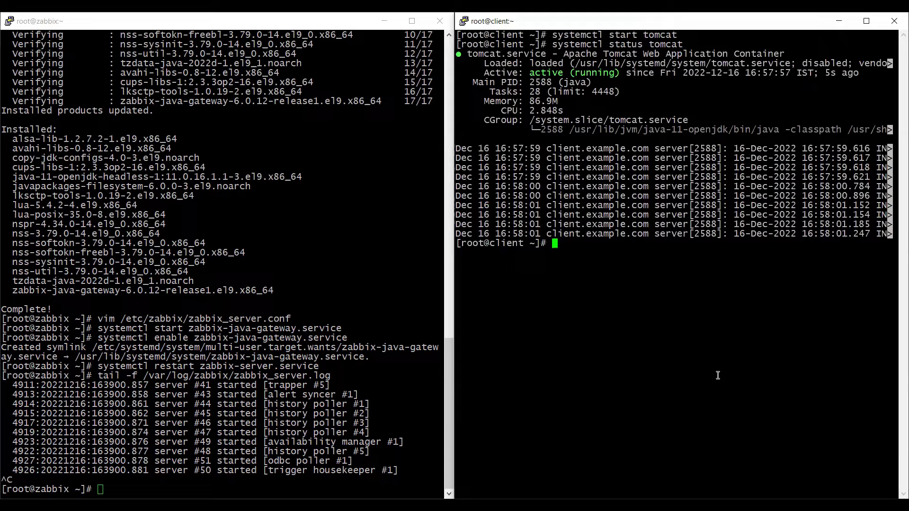
text(vim /et)
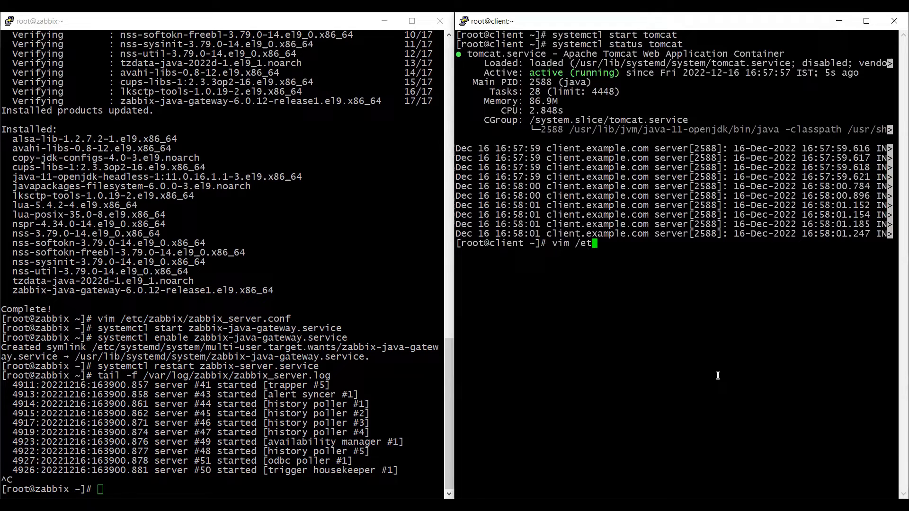
Edit /etc/tomcat/tomcat.conf adding JAVA_OPTS for remote JMX on port 9875 without auth or SSL.
text(c/)
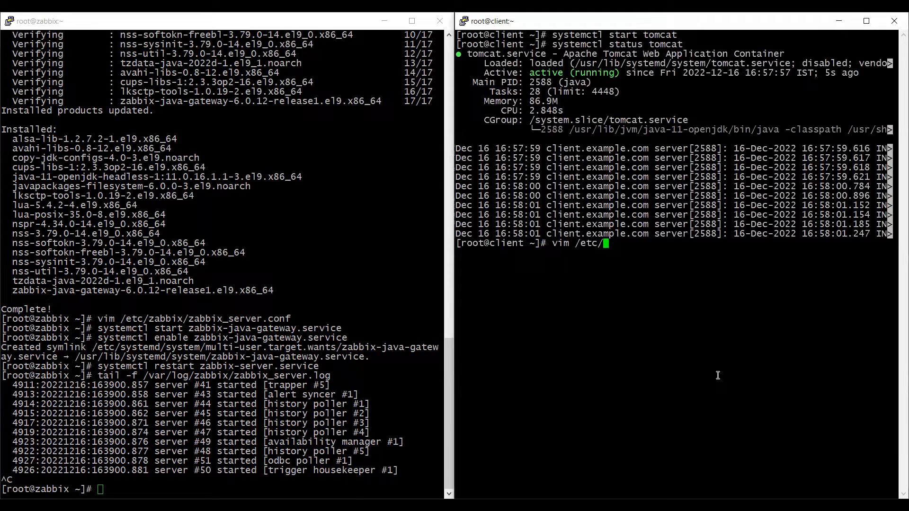
text(tom)
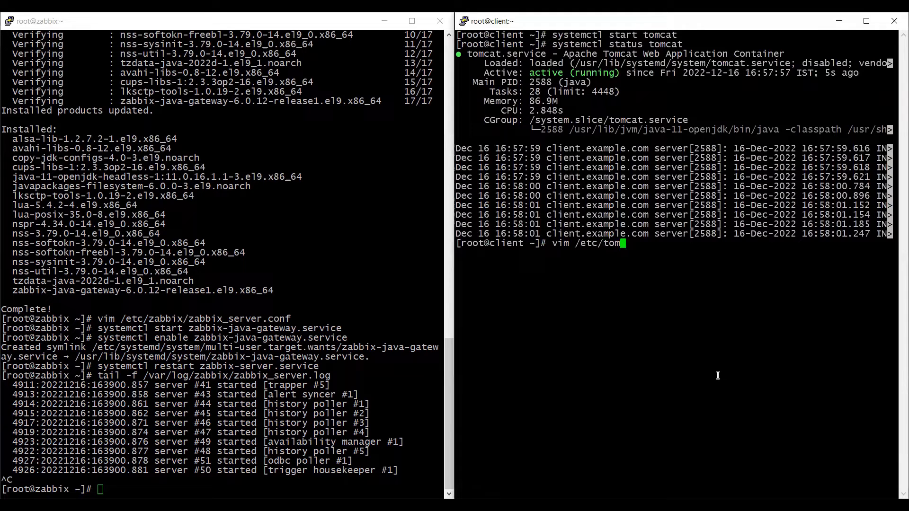
text(cat/tomcat.conf)
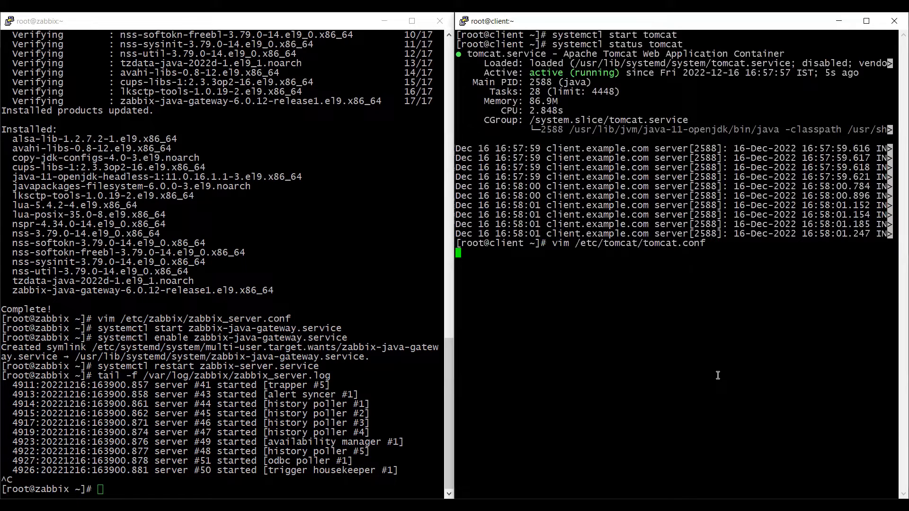
key(Enter)
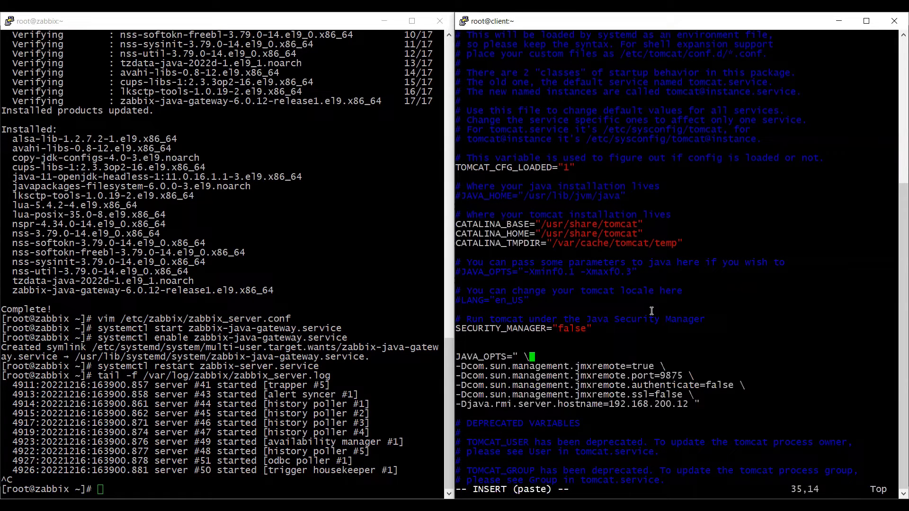
mouse_move(460, 356)
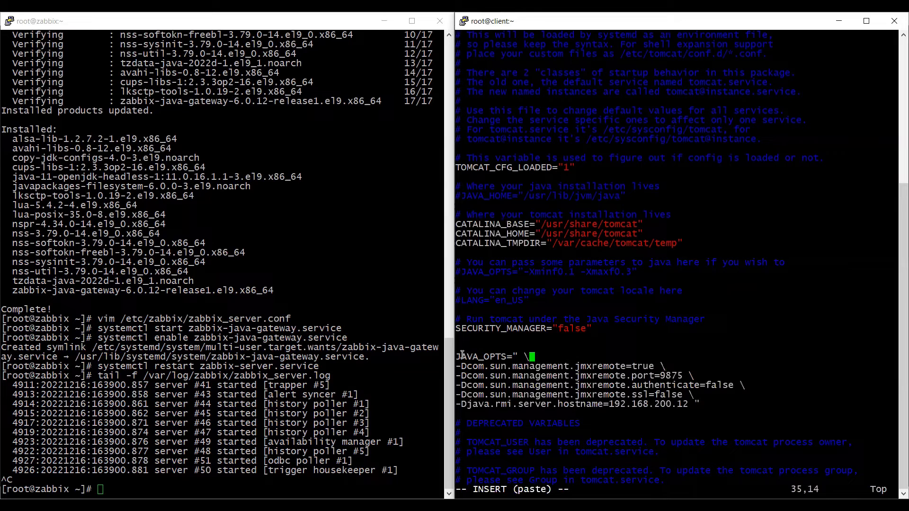
mouse_move(717, 401)
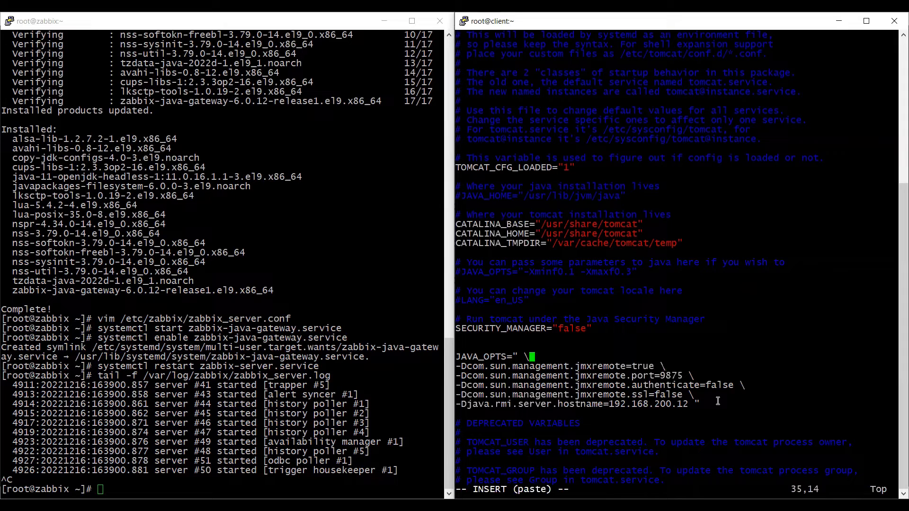
mouse_move(606, 371)
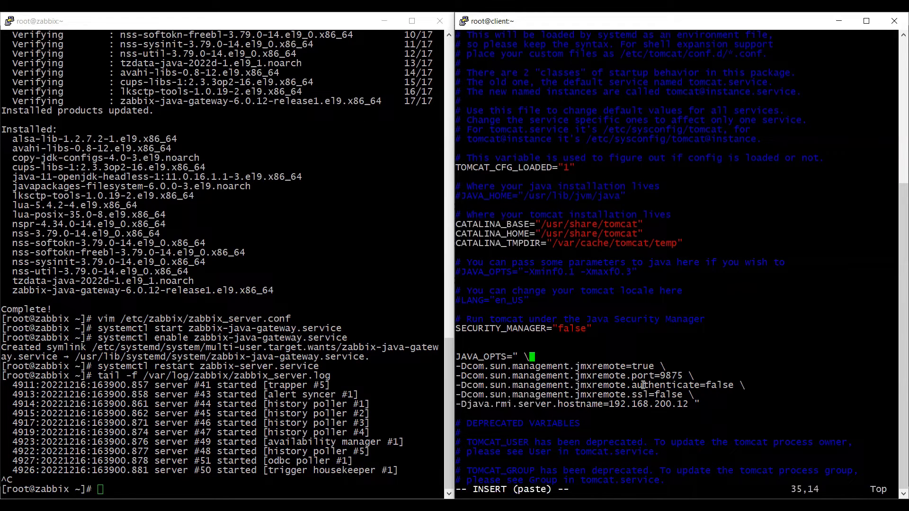
mouse_move(709, 320)
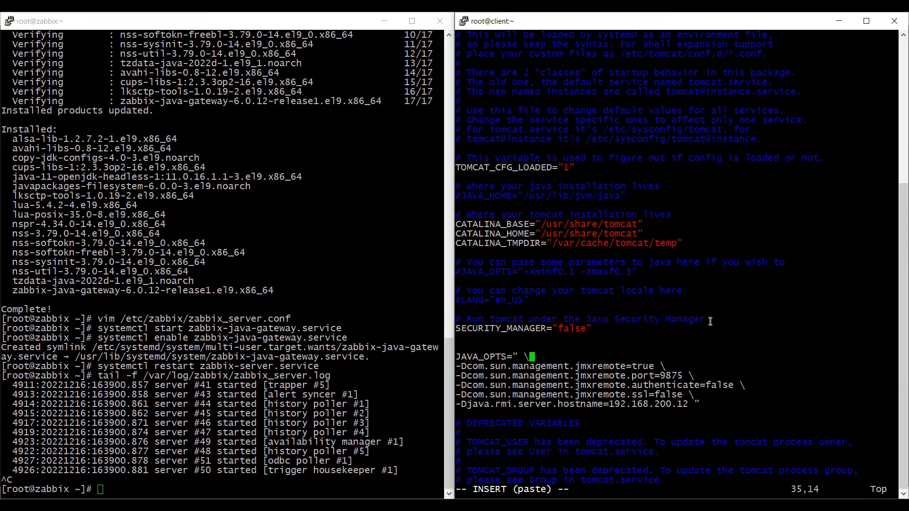
mouse_move(615, 403)
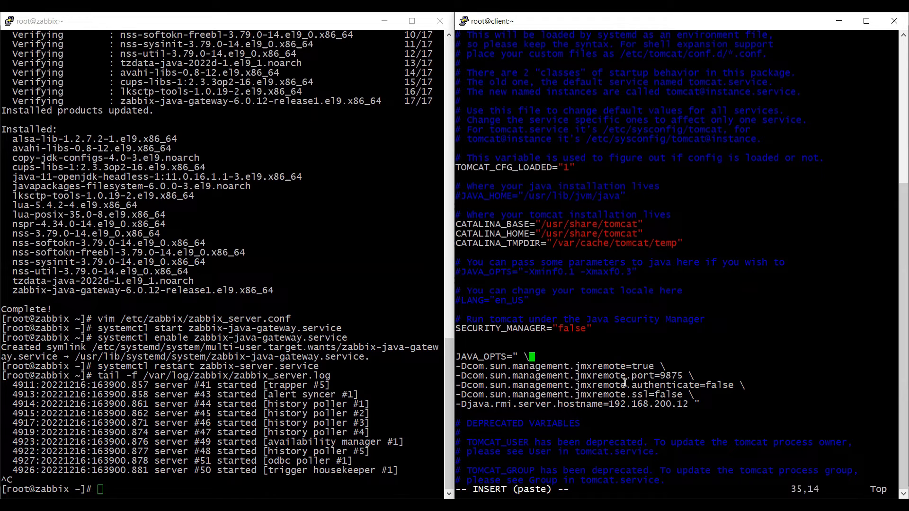
mouse_move(695, 389)
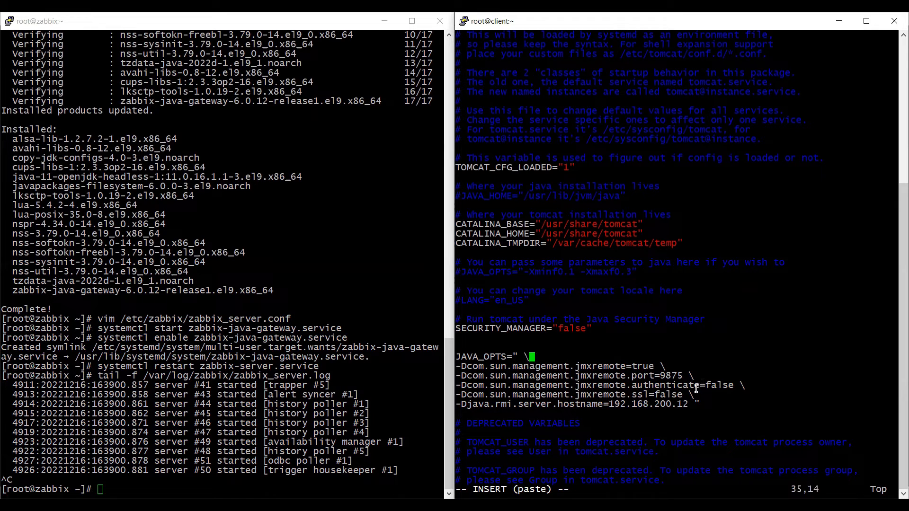
mouse_move(617, 396)
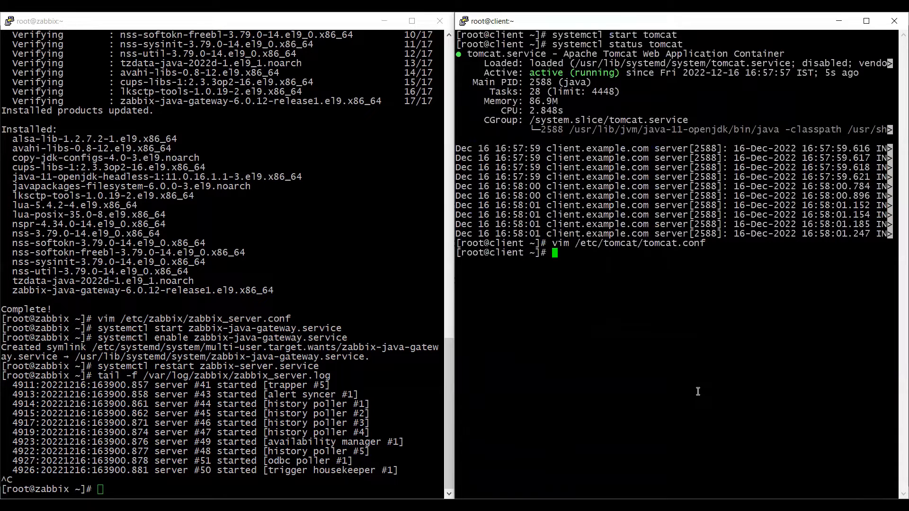
Restart Tomcat with systemctl and clear the client terminal.
text(syste)
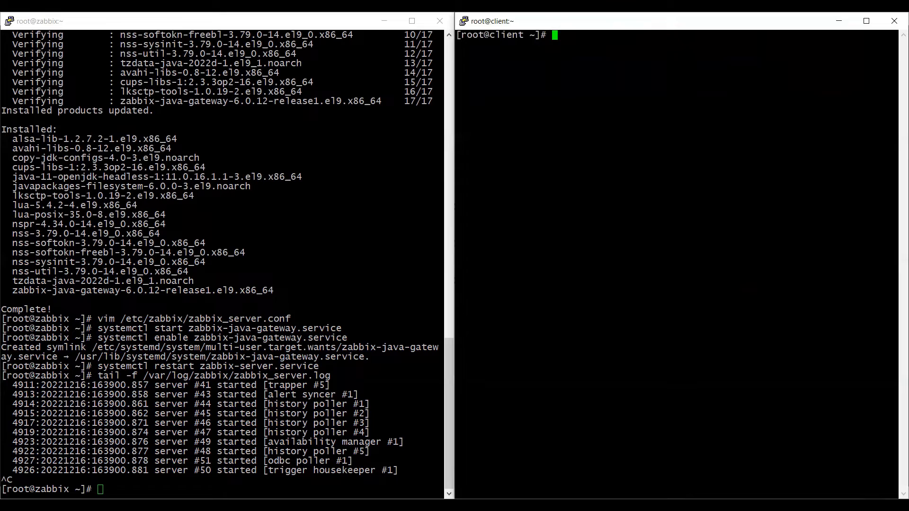
mouse_move(469, 255)
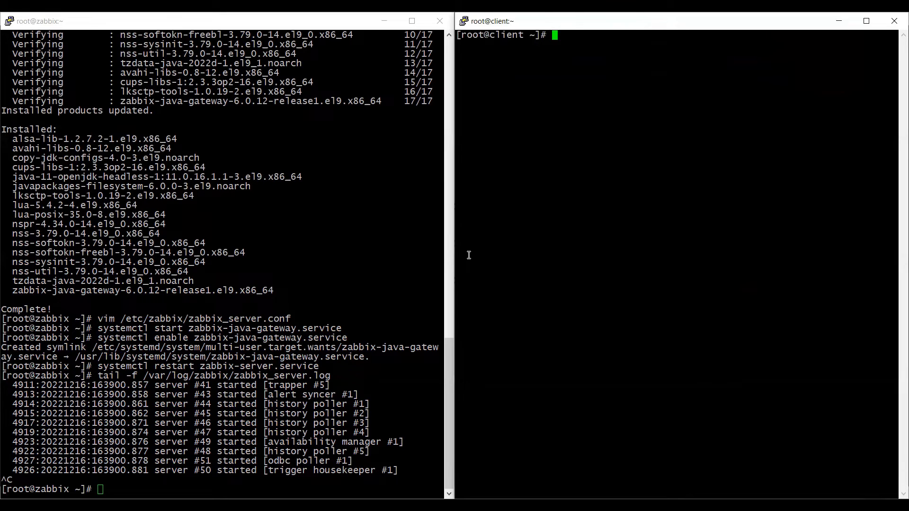
mouse_move(559, 121)
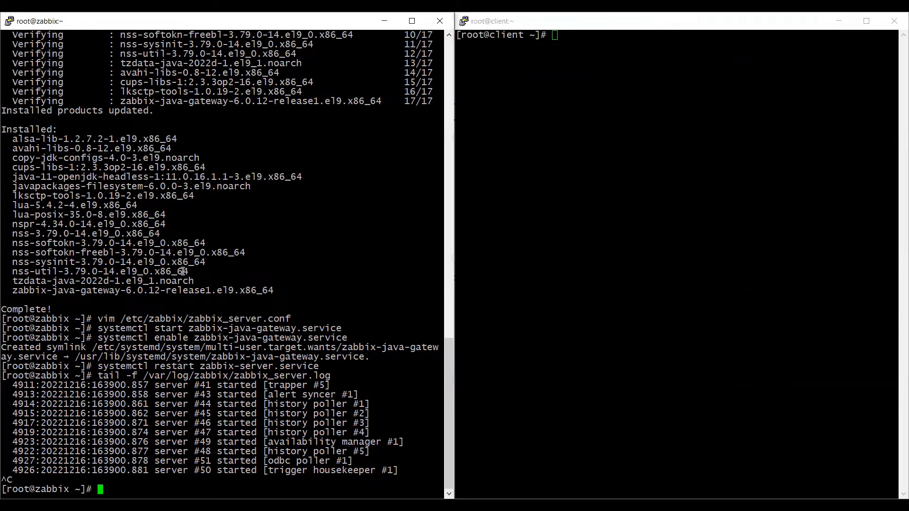
Run hostname -I and netstat -tulnp to confirm 192.168.200.12 and Java listening on 9875.
text(clear)
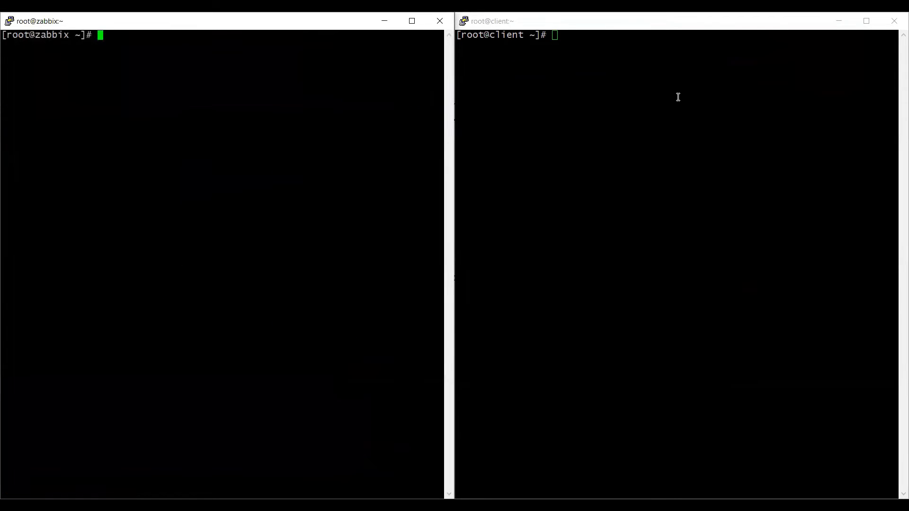
text(hostname -I)
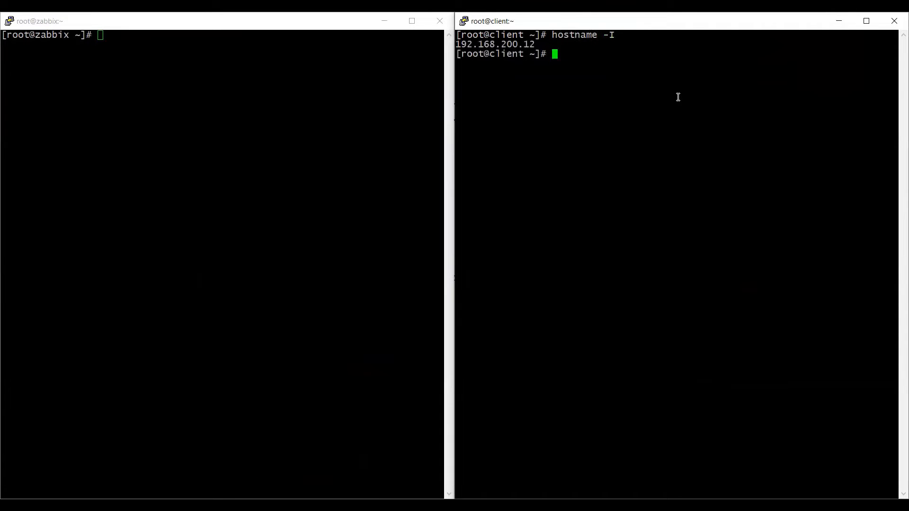
text(net)
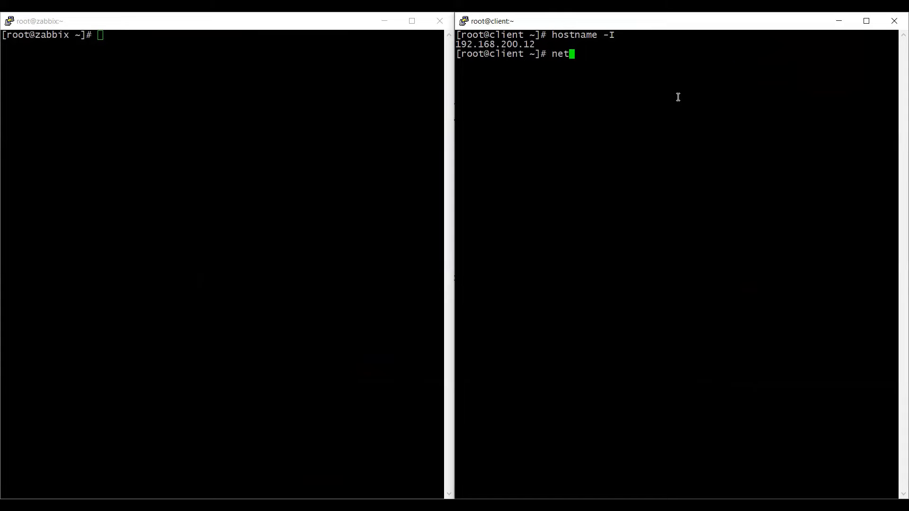
text(stat)
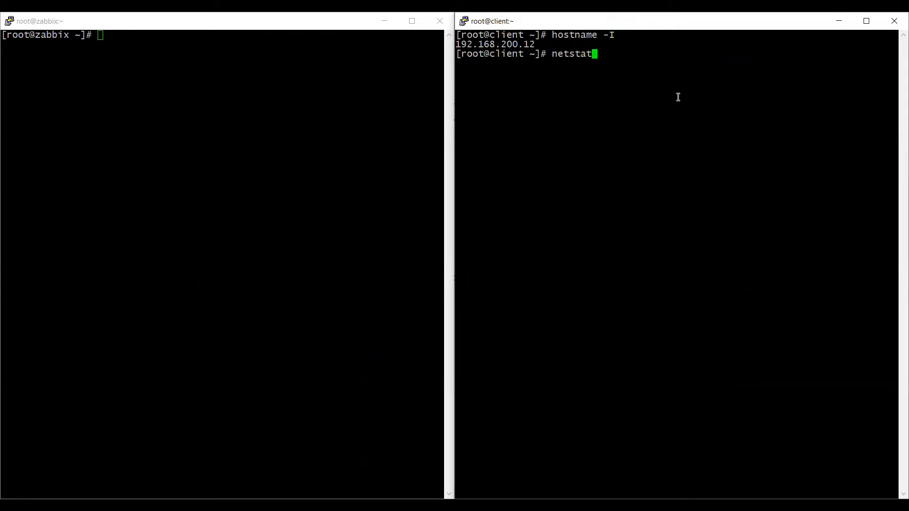
text(-t)
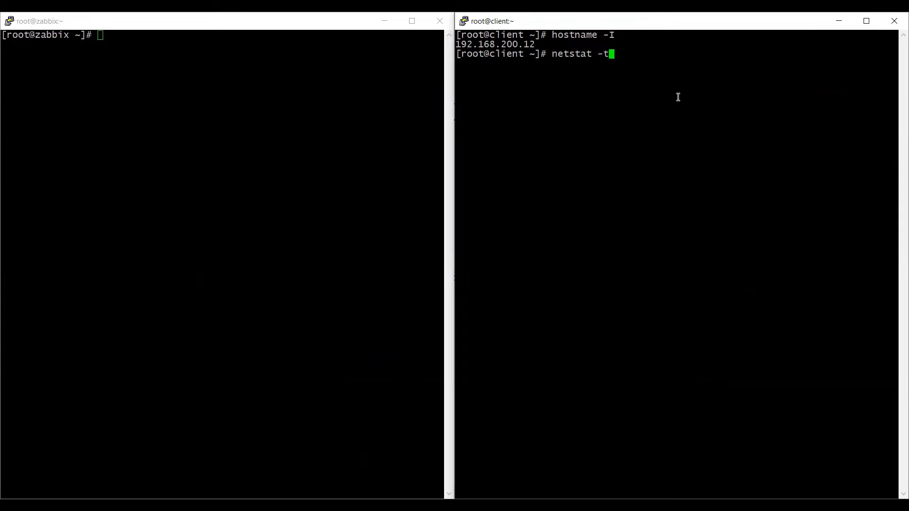
text(ulnp)
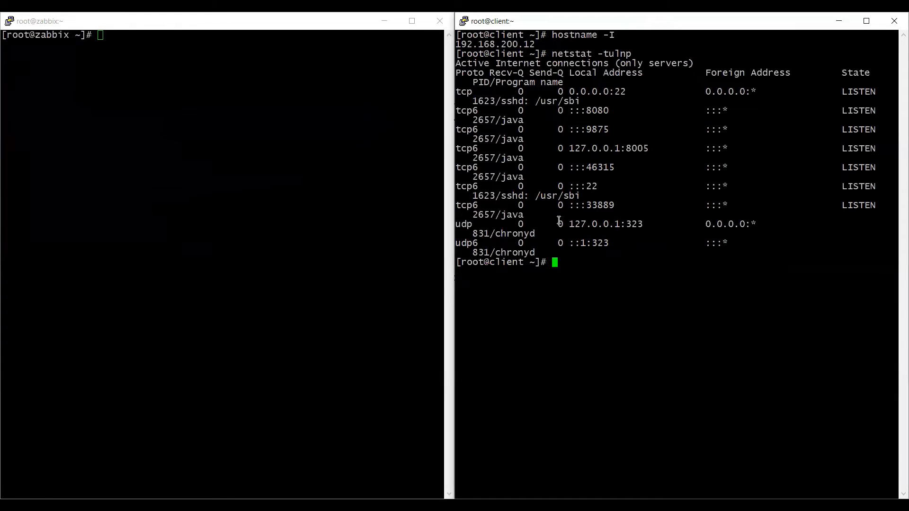
mouse_move(634, 160)
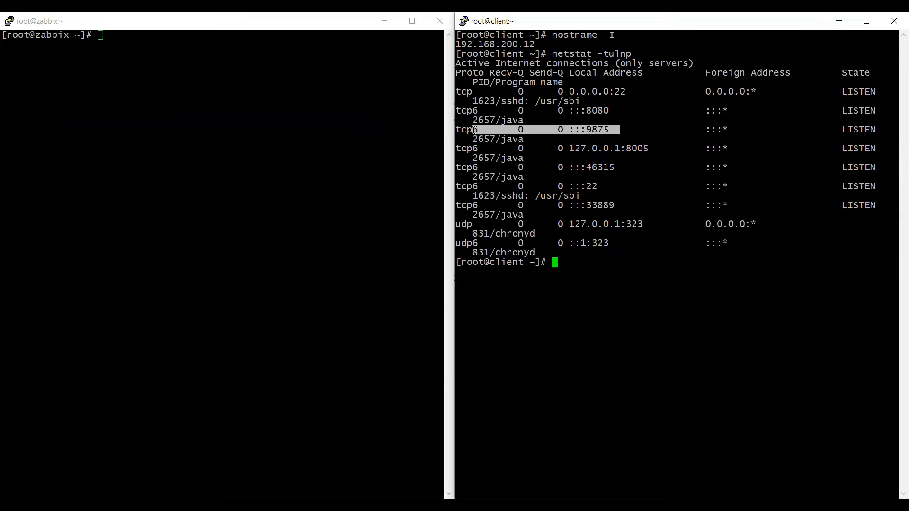
mouse_move(285, 140)
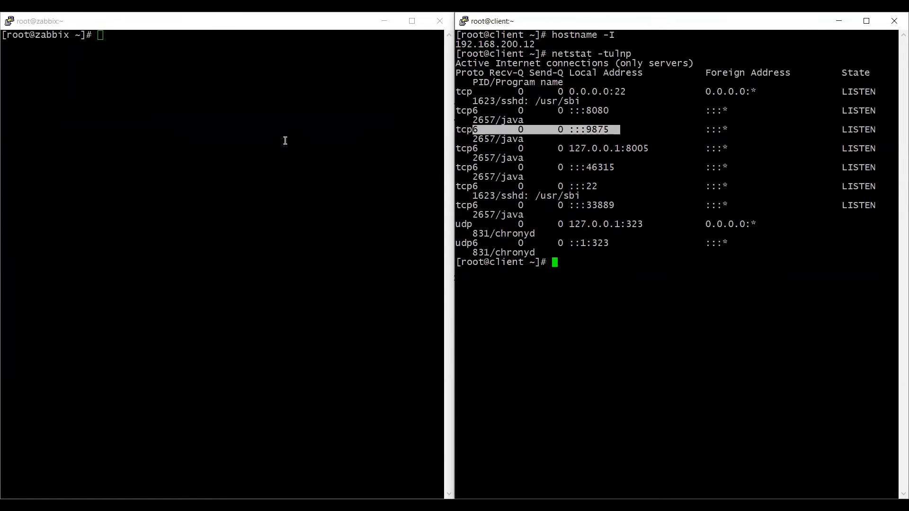
Telnet from the Zabbix server to 192.168.200.12 port 9875, confirm it connects, then abort with Ctrl+C.
text(telnet)
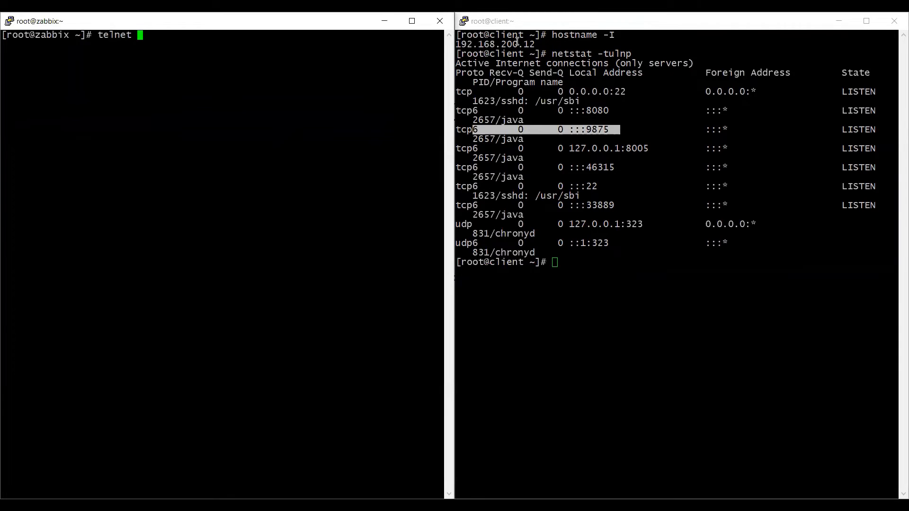
text(192.168.200.12)
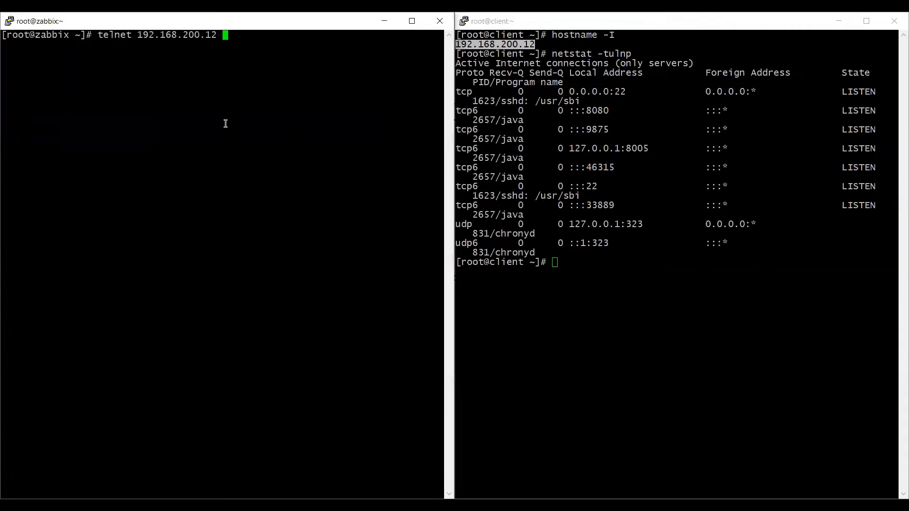
text(9875)
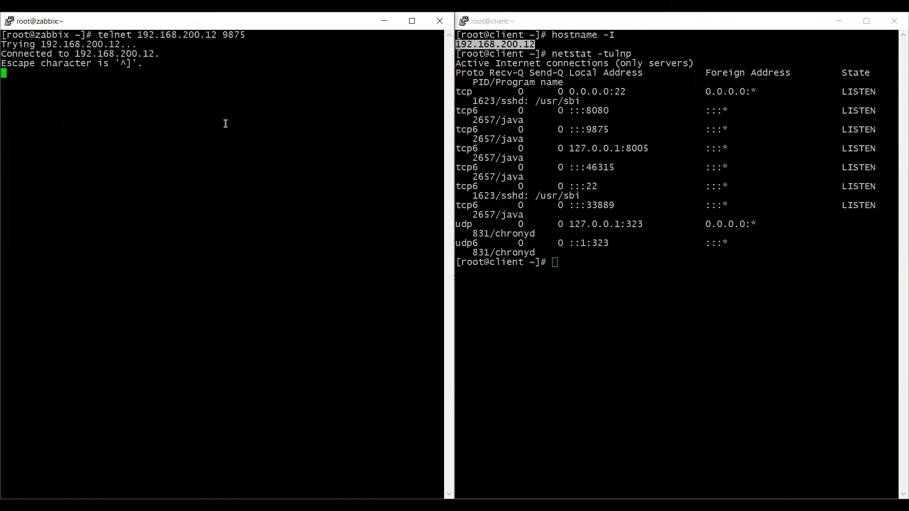
key(ctrl+c)
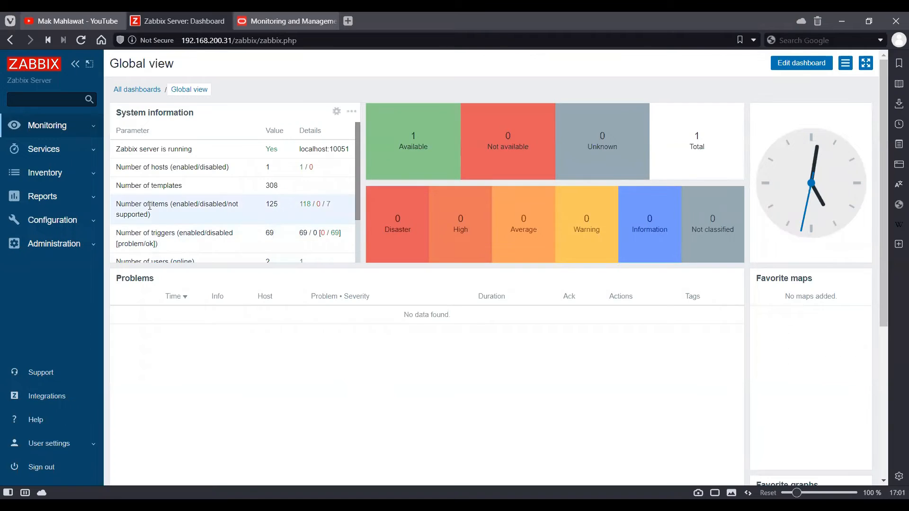
Start creating a new host from Configuration > Hosts.
click(52, 219)
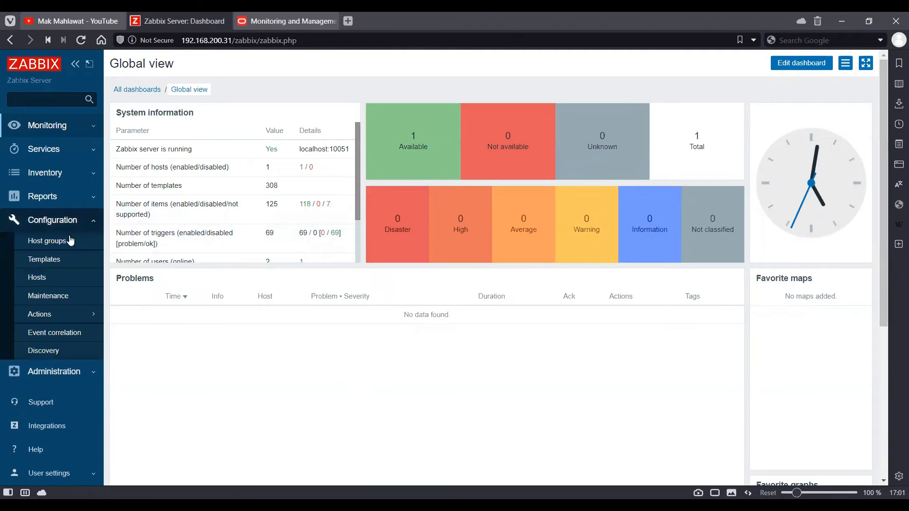
click(37, 277)
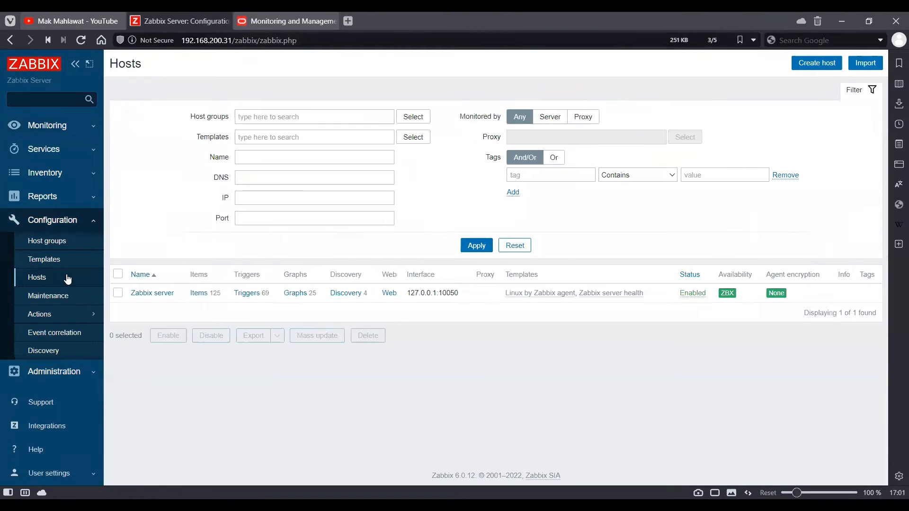
click(816, 63)
text(tomcat)
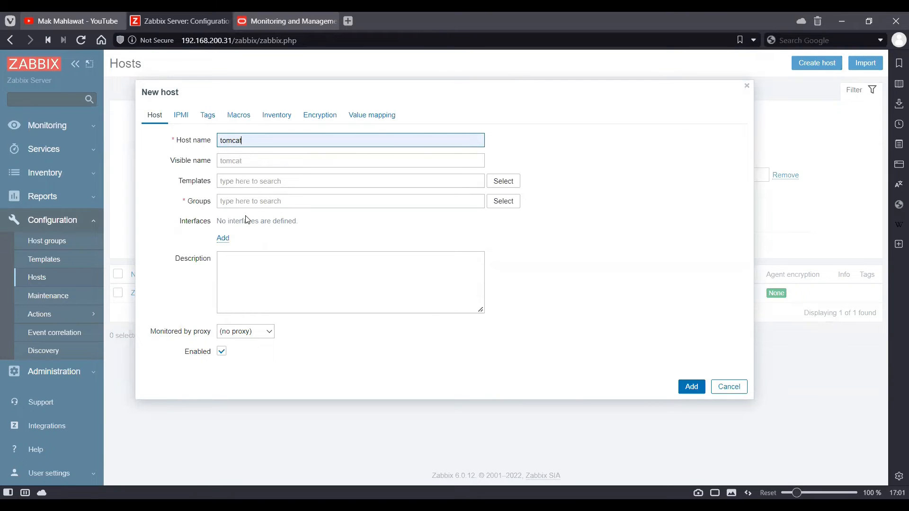
Give the host a JMX interface at 192.168.200.12 port 9875.
click(222, 239)
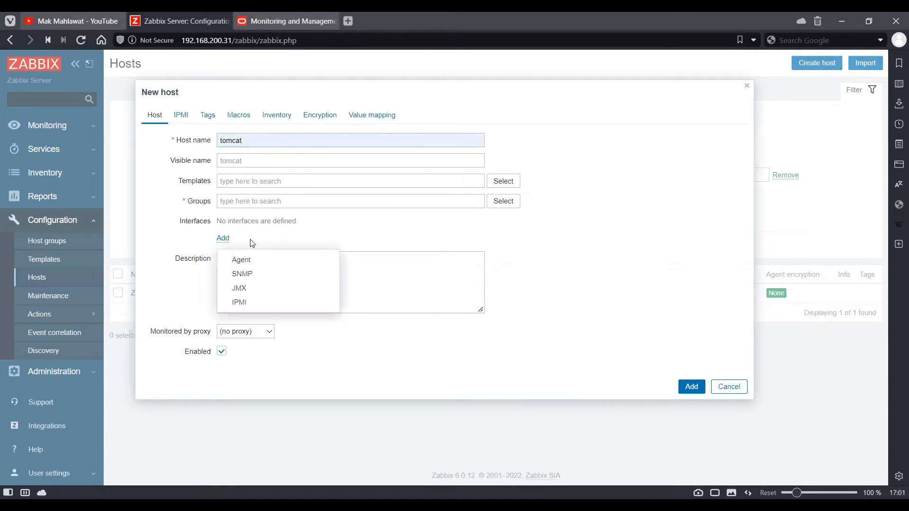
click(240, 288)
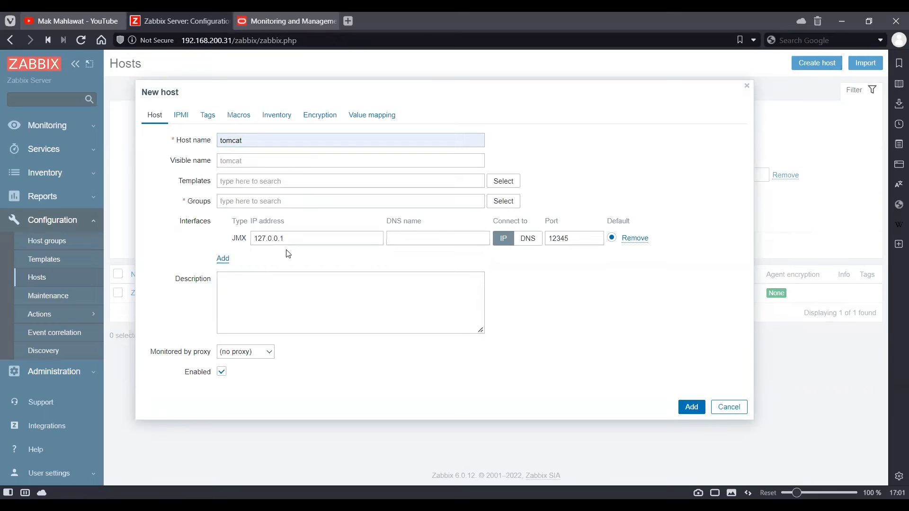
text(1)
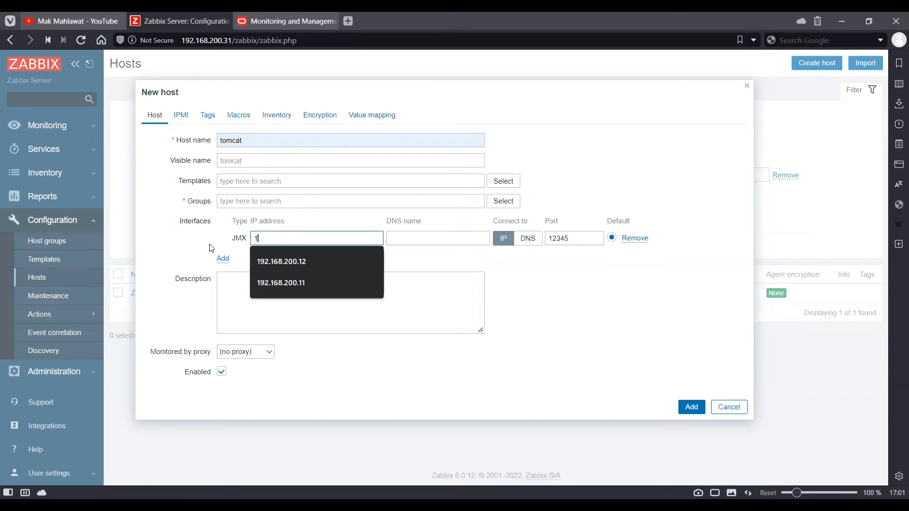
click(280, 261)
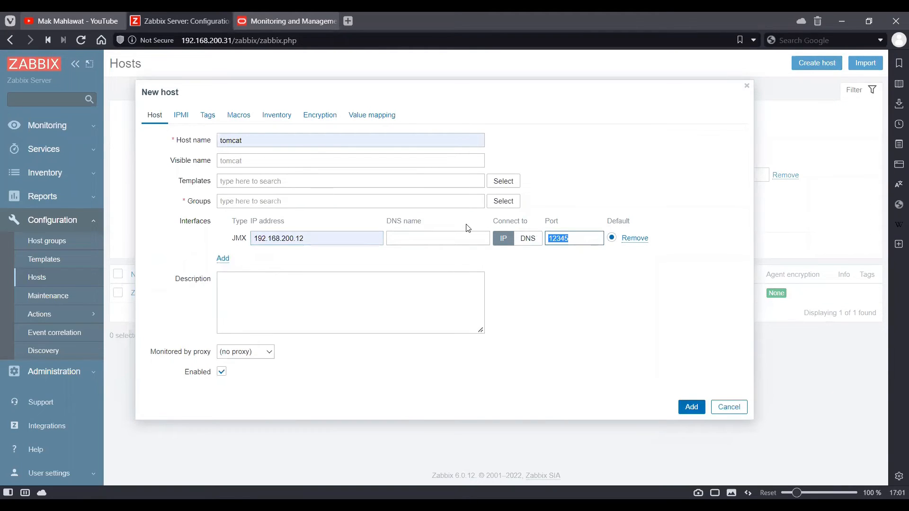
text(9875)
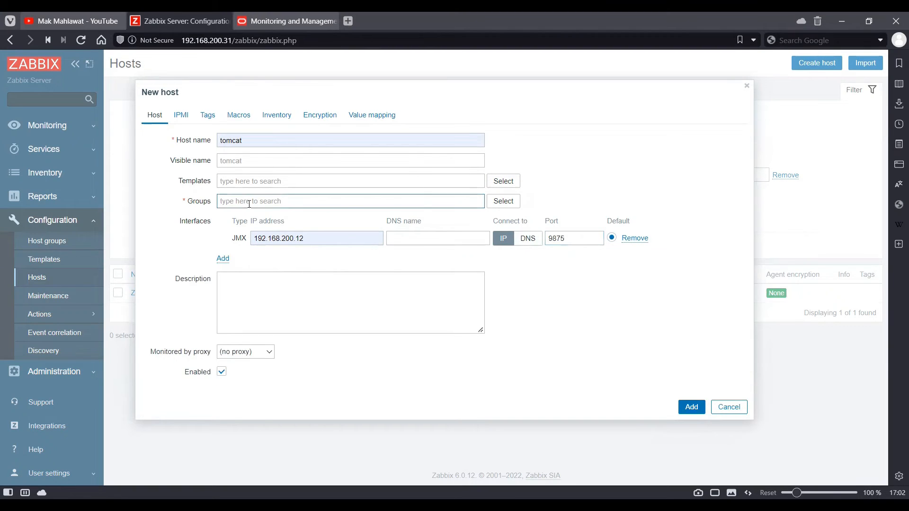
Put the host in Linux servers, attach the Generic Java JMX template and save it as tomcat.
text(linux)
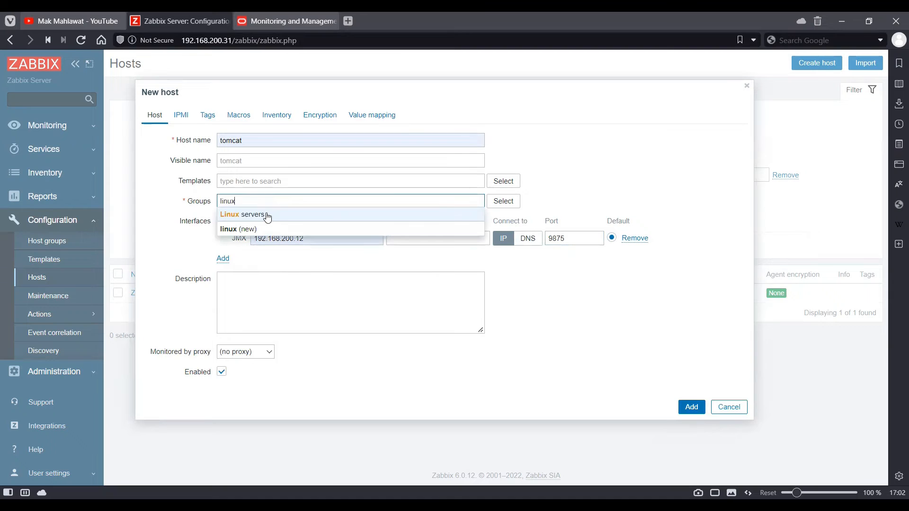
click(242, 214)
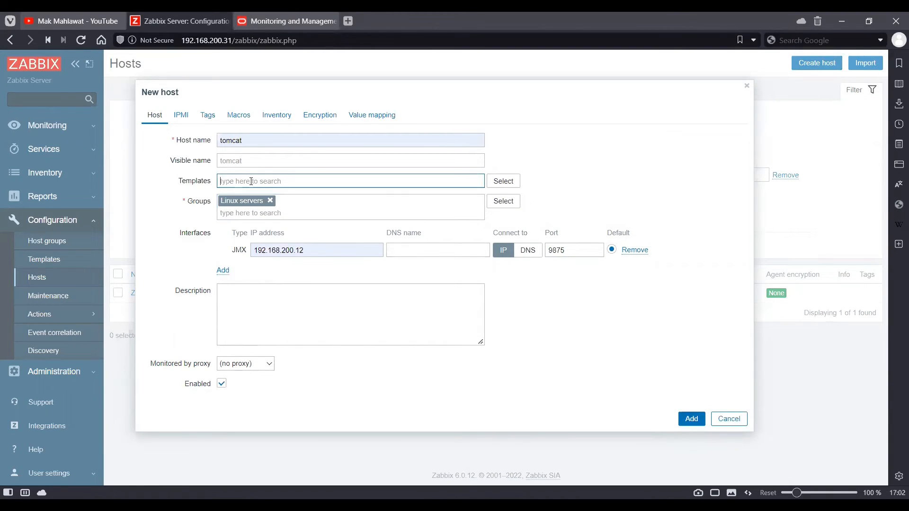
text(jmx)
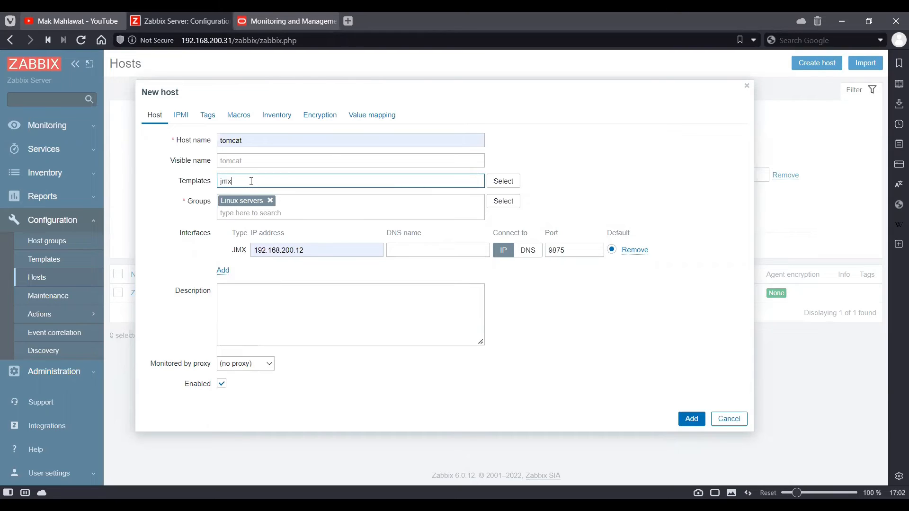
click(350, 180)
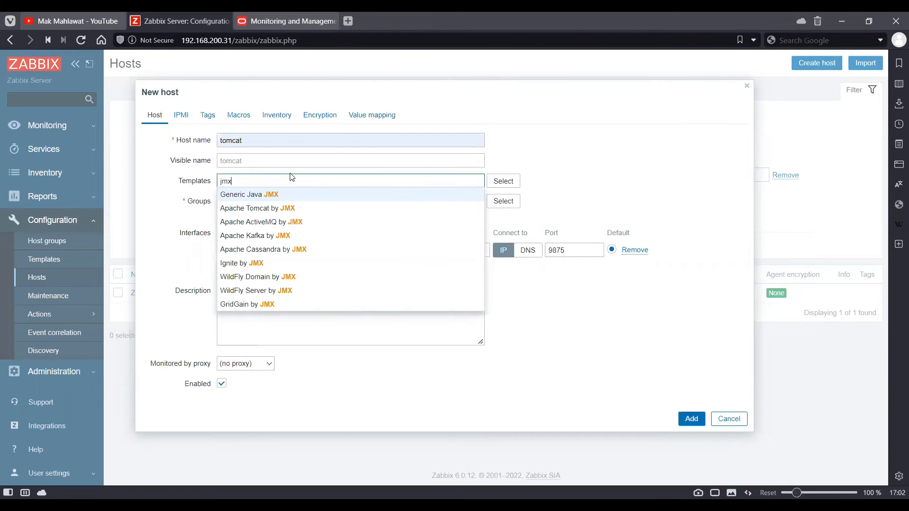
mouse_move(352, 165)
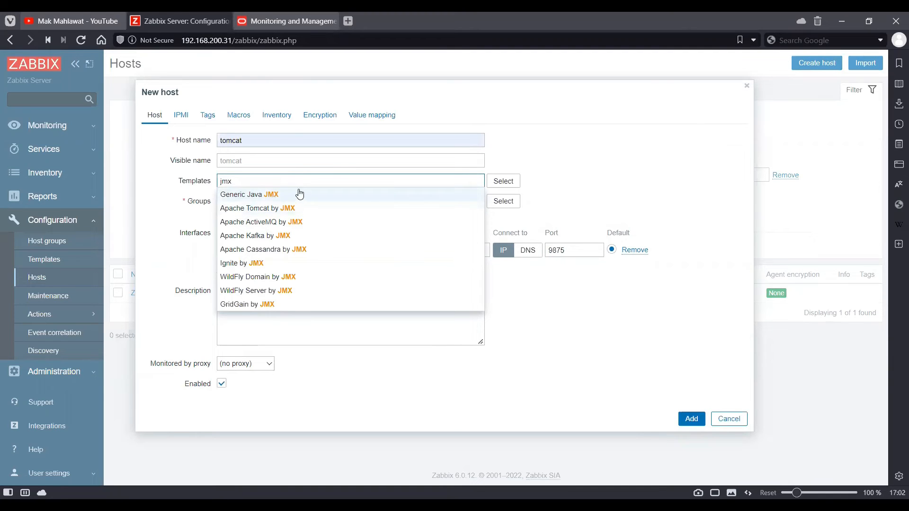
mouse_move(305, 246)
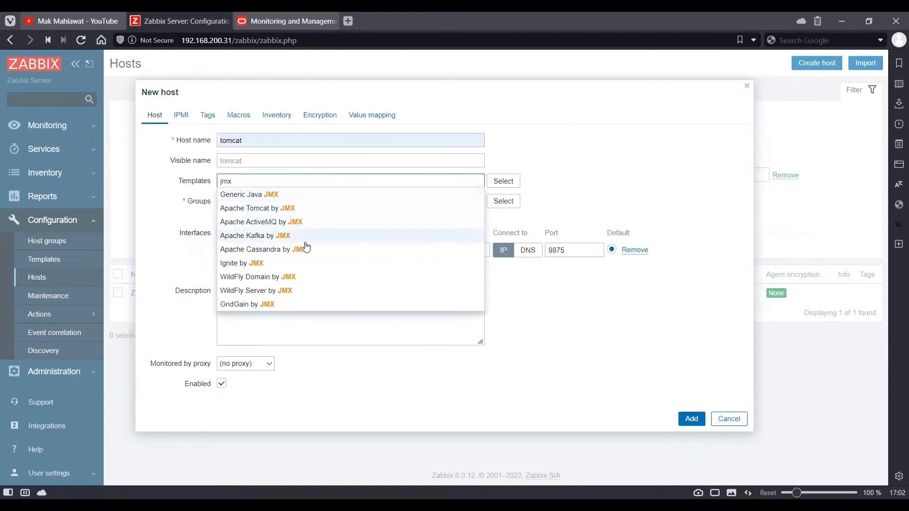
mouse_move(276, 195)
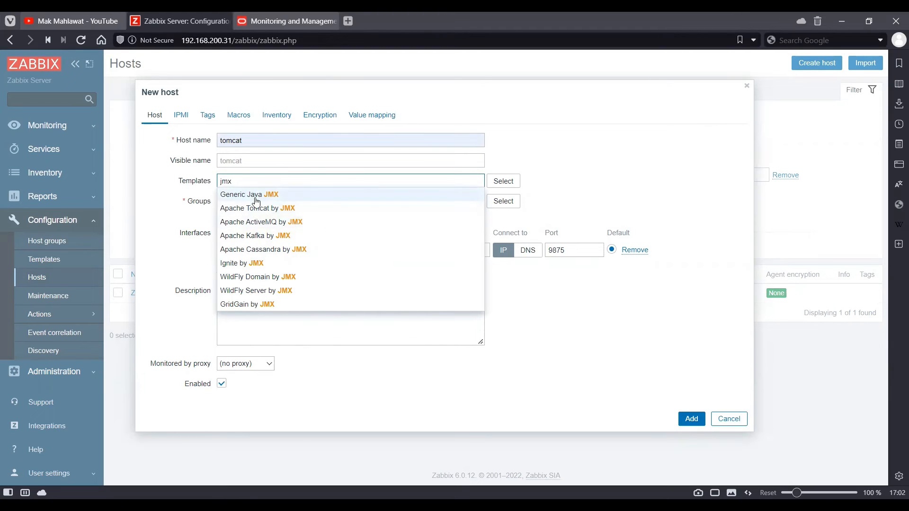
click(249, 195)
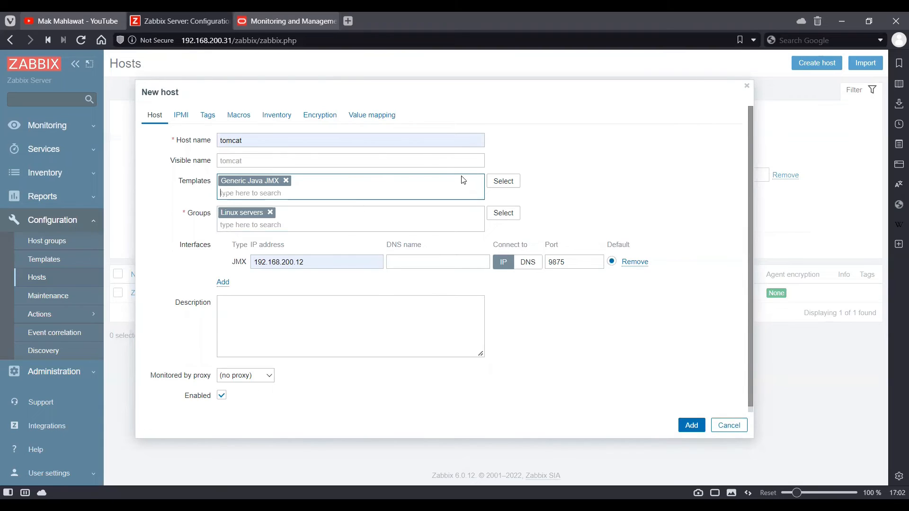
mouse_move(604, 310)
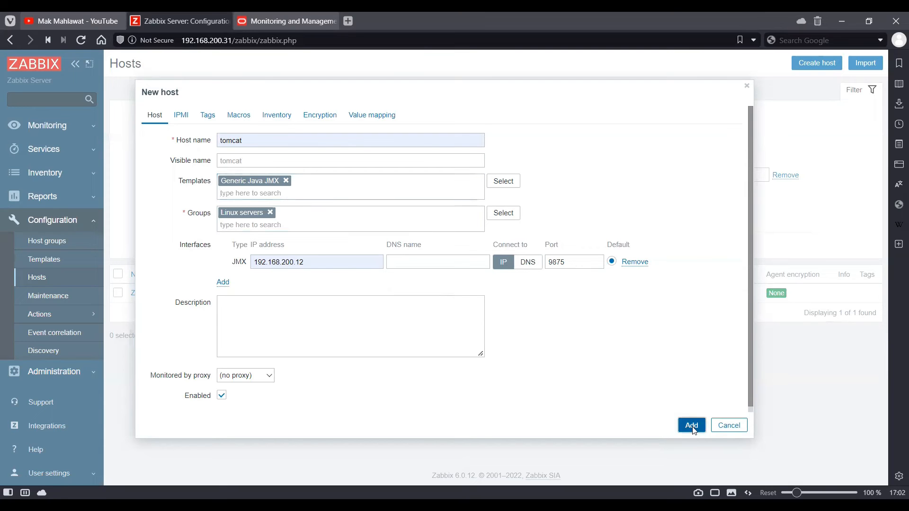
click(691, 425)
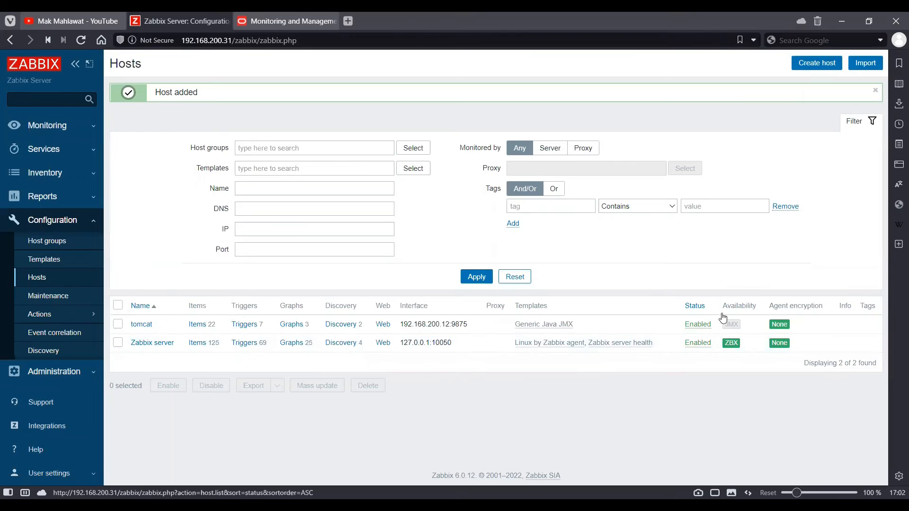
mouse_move(731, 323)
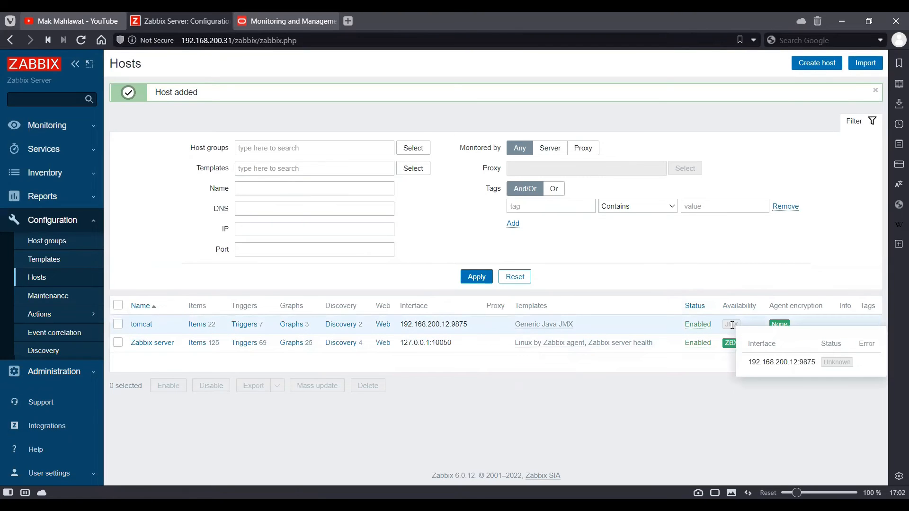
mouse_move(706, 315)
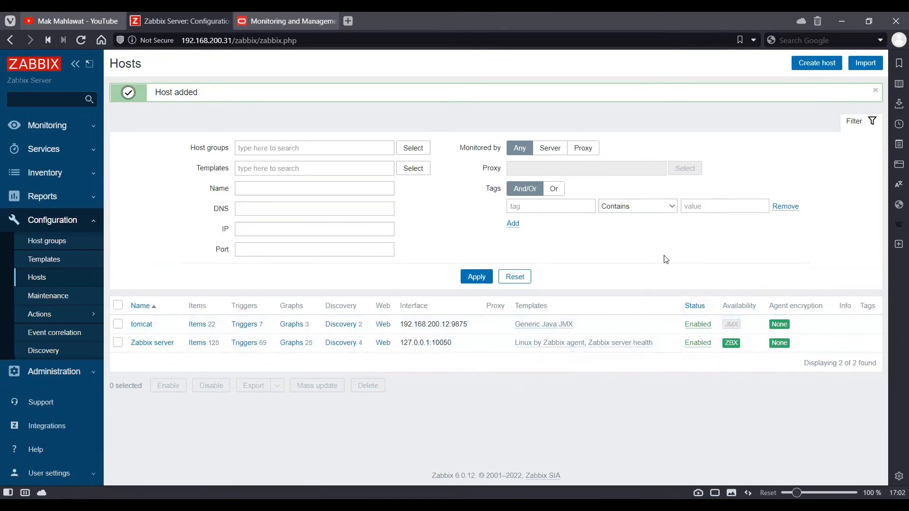
mouse_move(600, 228)
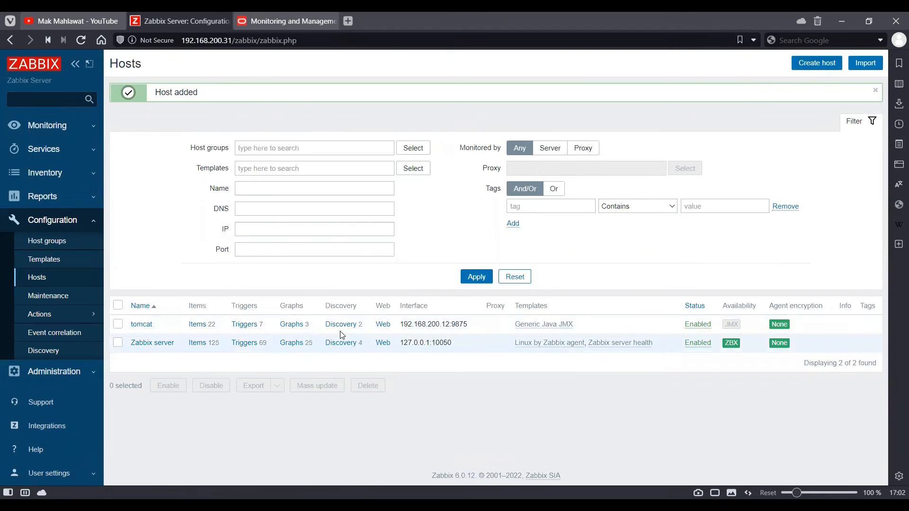
Go to the tomcat host's discovery rules from the Hosts list.
click(341, 323)
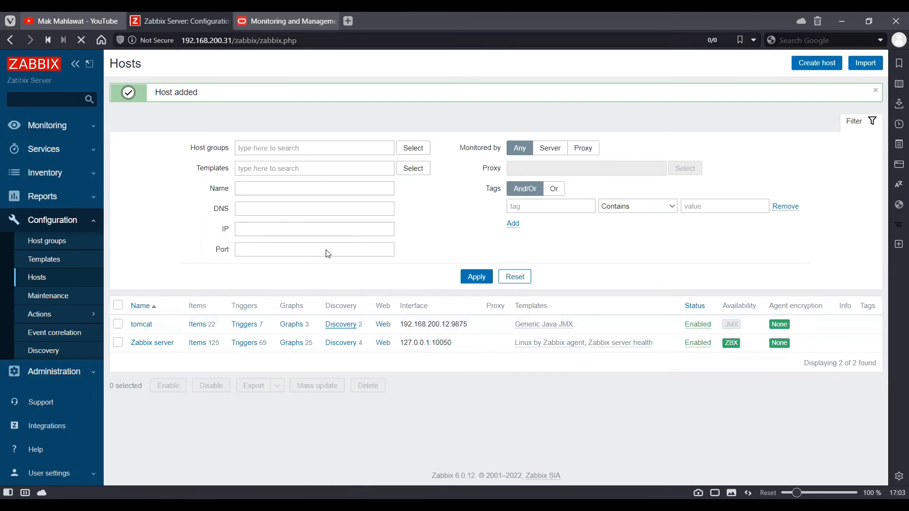
click(340, 323)
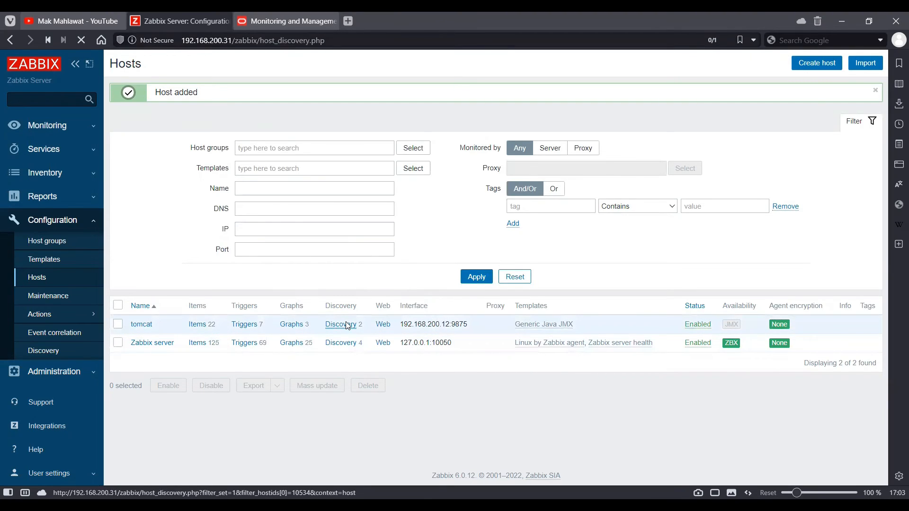
Select both tomcat discovery rules and execute them now.
click(339, 323)
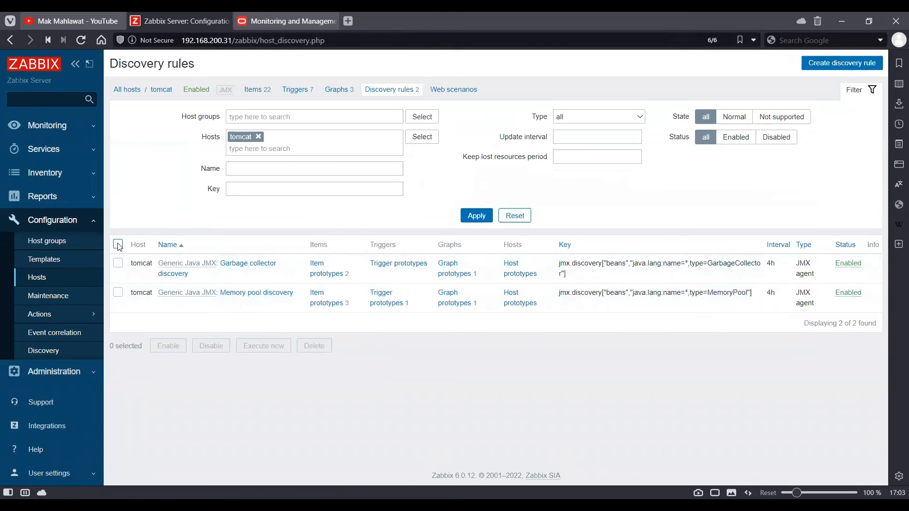
click(117, 245)
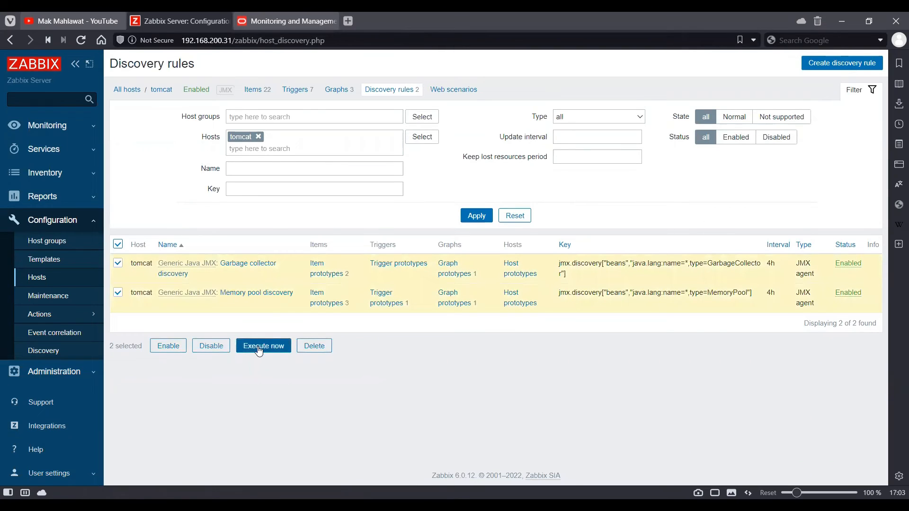
click(263, 346)
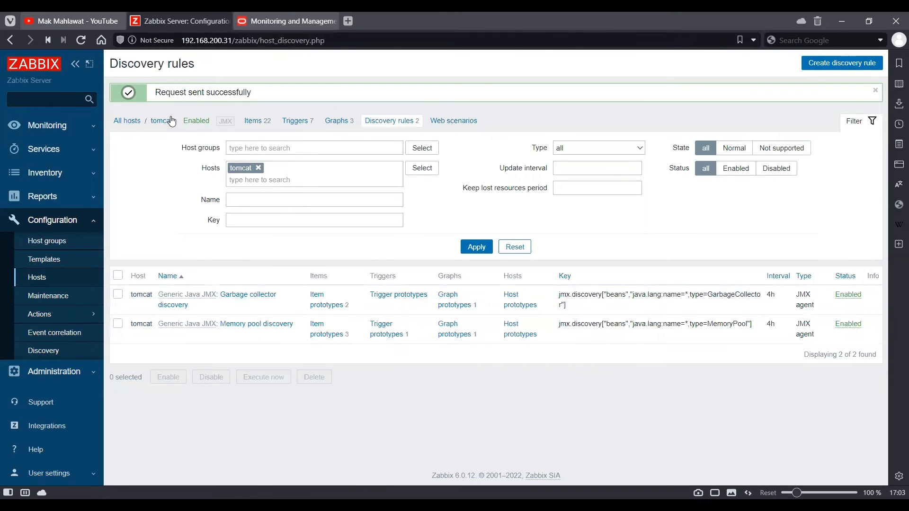
Refresh the hosts list until tomcat's JMX availability turns green.
click(37, 277)
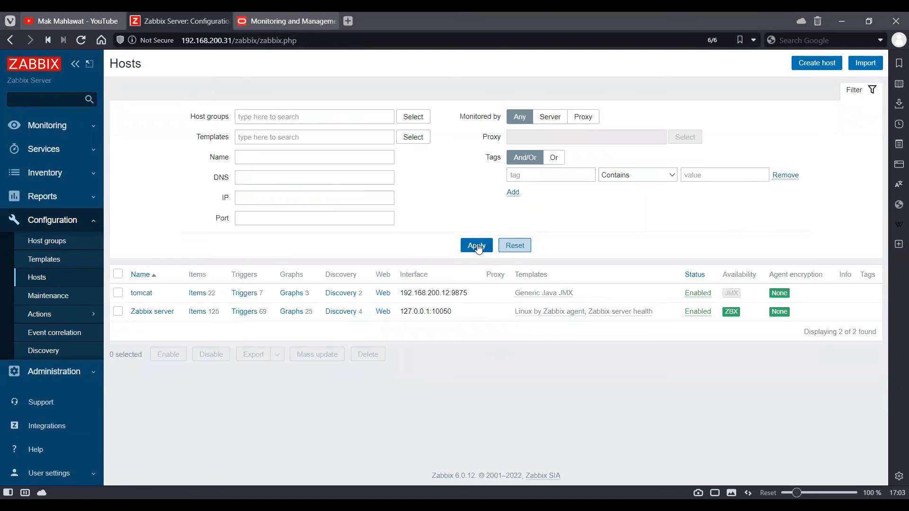
click(476, 245)
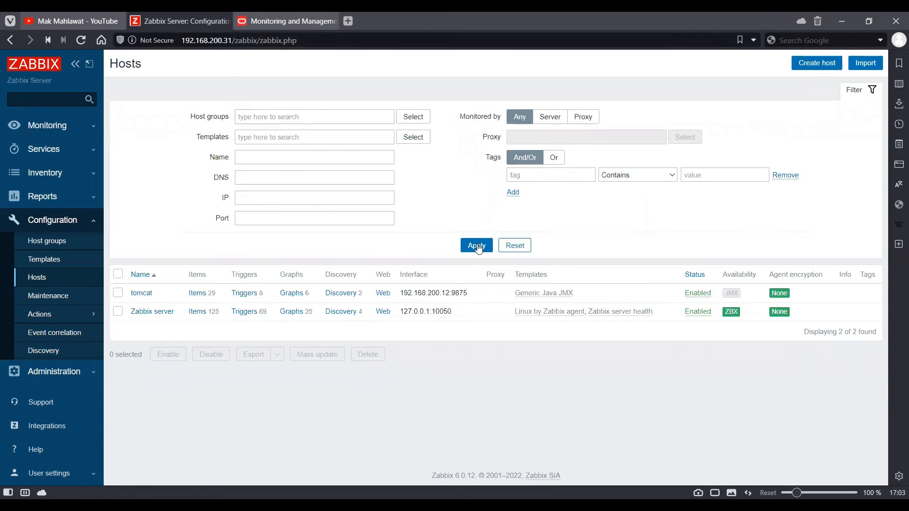
click(476, 245)
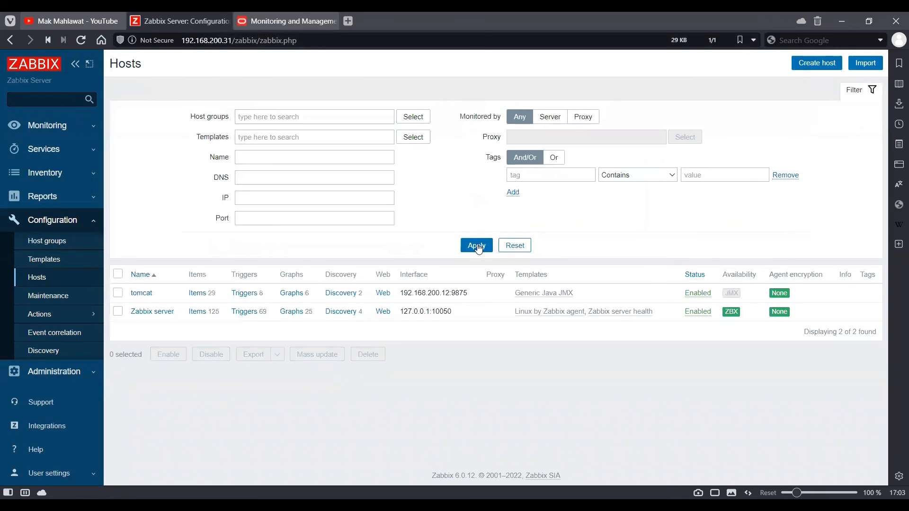
click(476, 246)
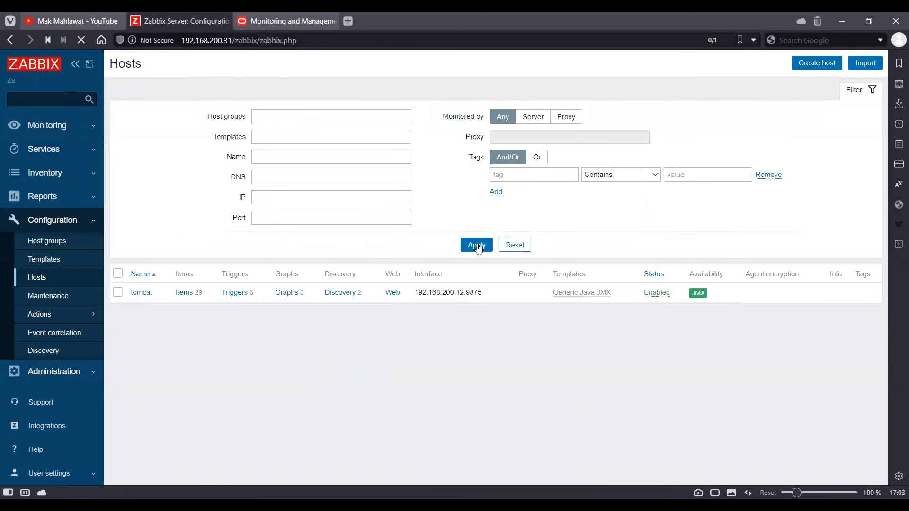
click(476, 245)
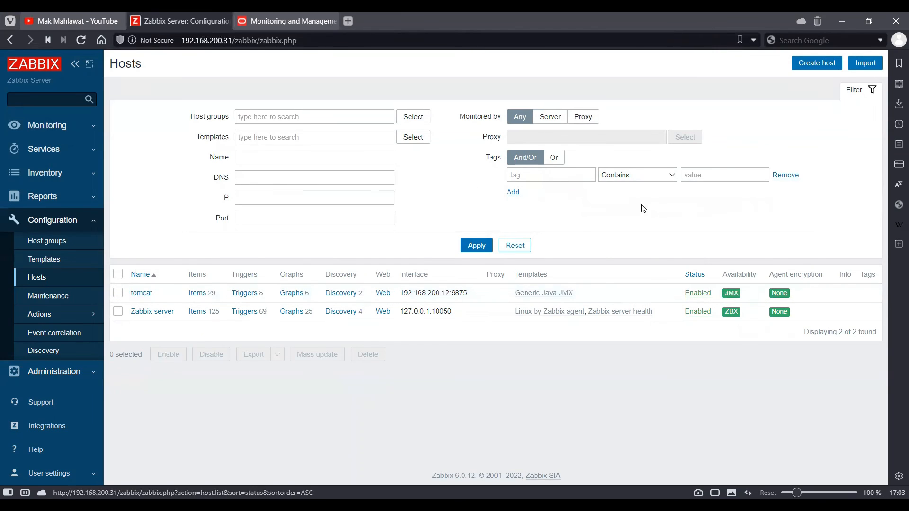
mouse_move(354, 273)
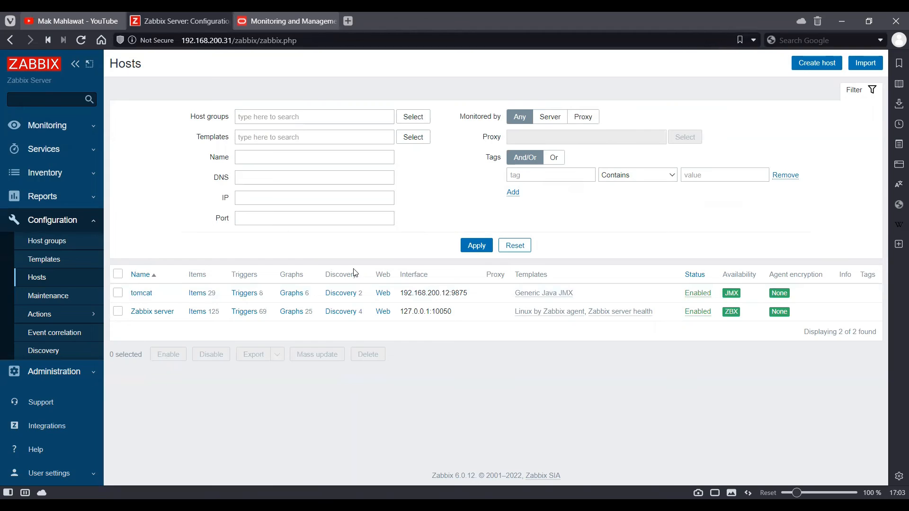
mouse_move(85, 134)
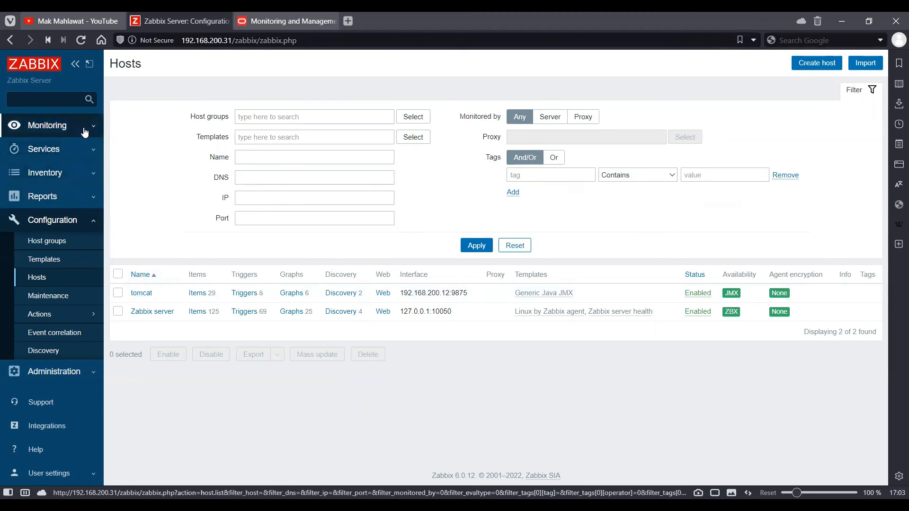
Show Monitoring > Latest data and scroll through the 29 tomcat JMX items.
click(48, 125)
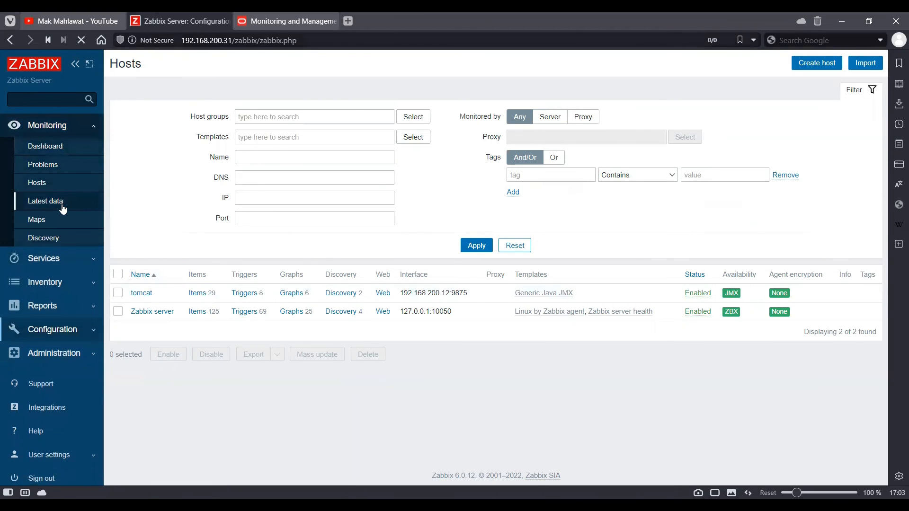
click(46, 200)
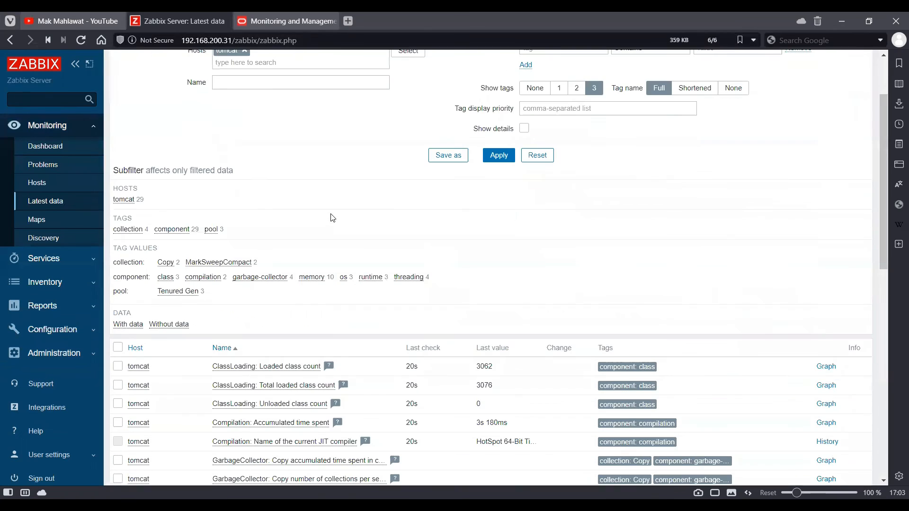
scroll(down, 3)
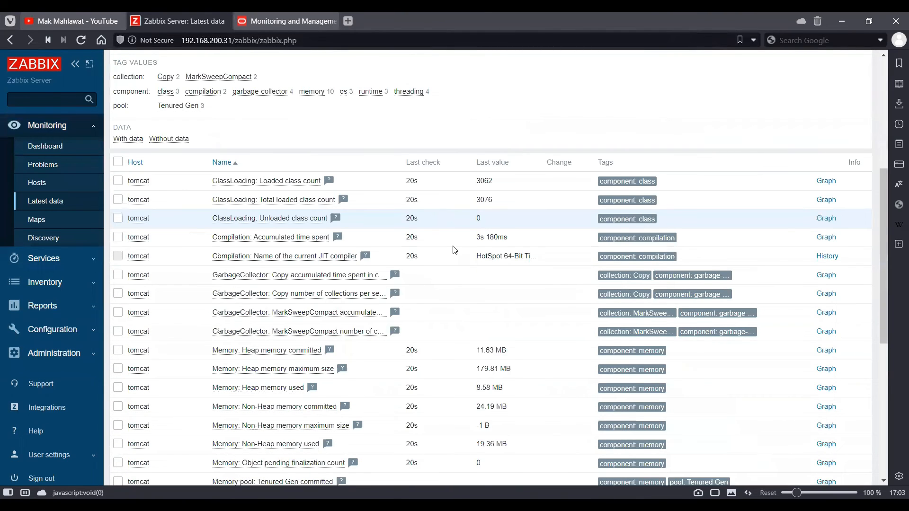
scroll(down, 3)
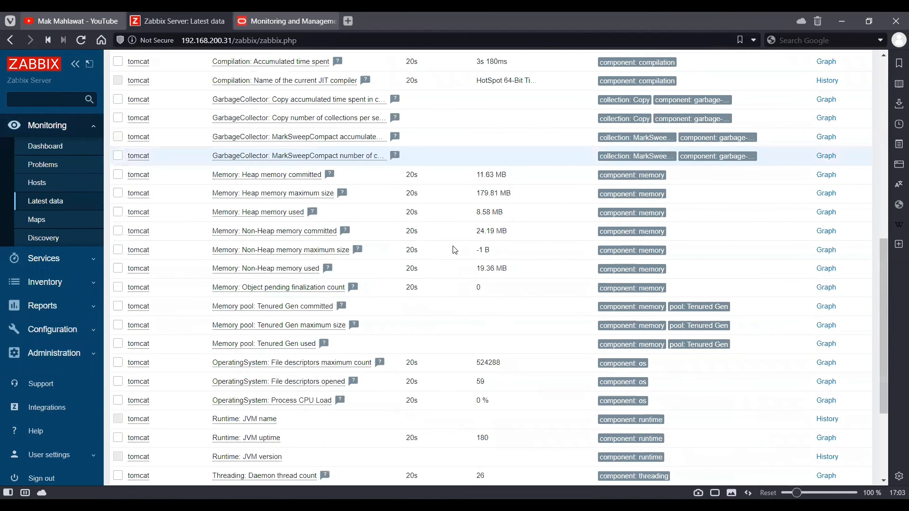
scroll(down, 3)
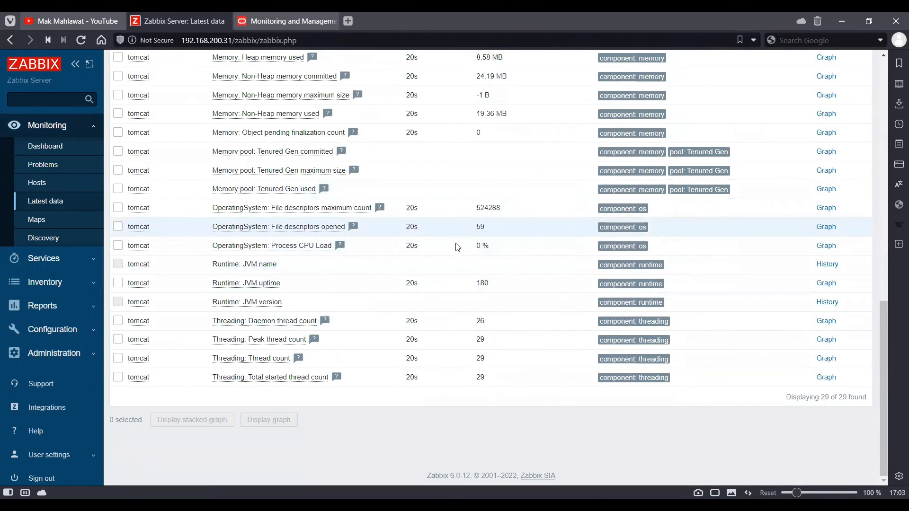
mouse_move(433, 260)
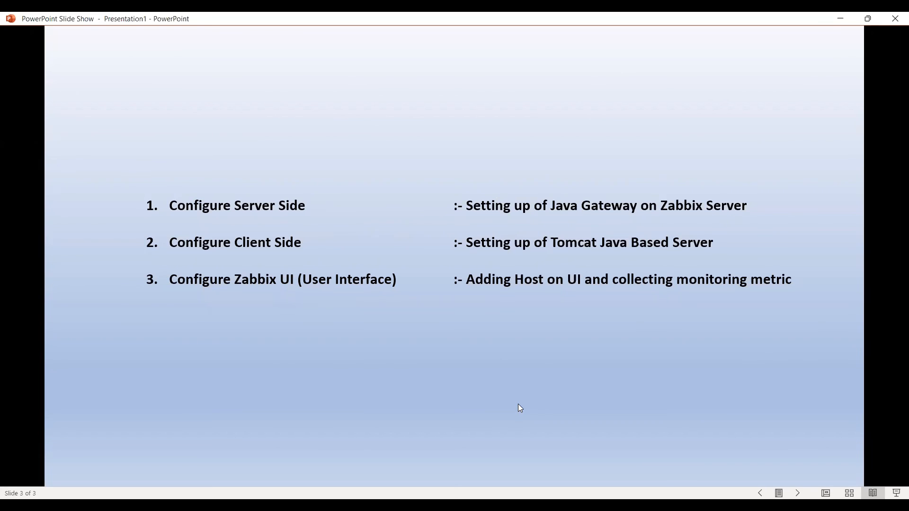
mouse_move(354, 188)
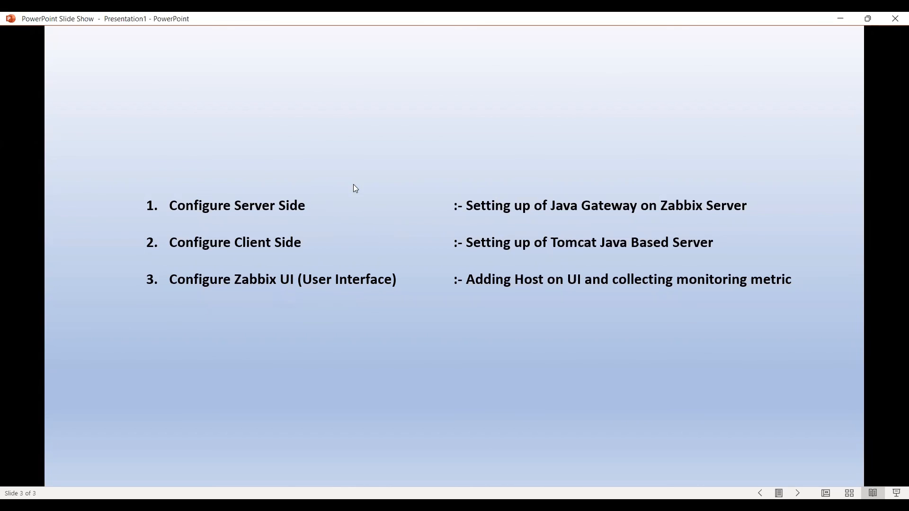
mouse_move(378, 231)
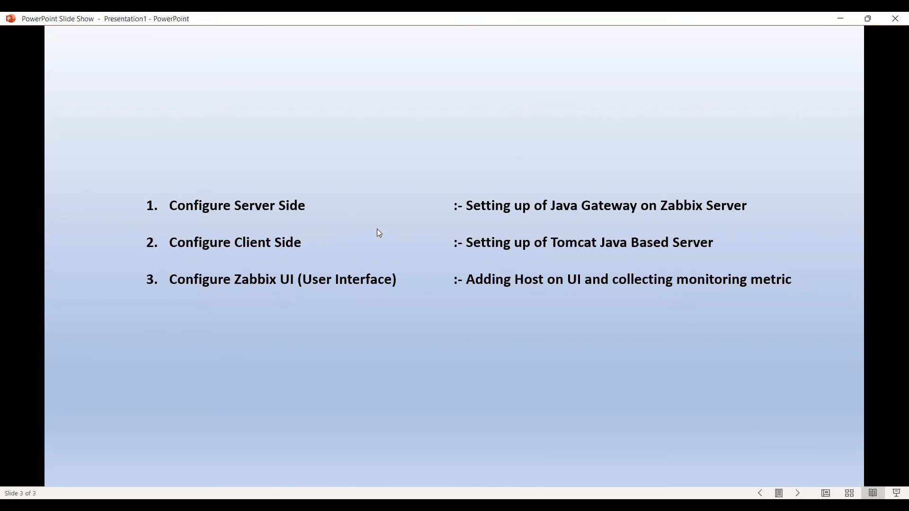
mouse_move(367, 346)
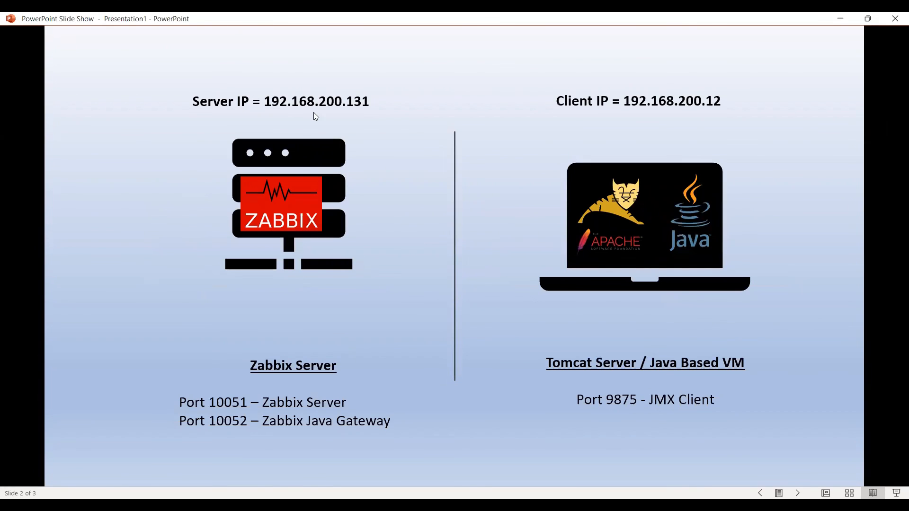
mouse_move(605, 107)
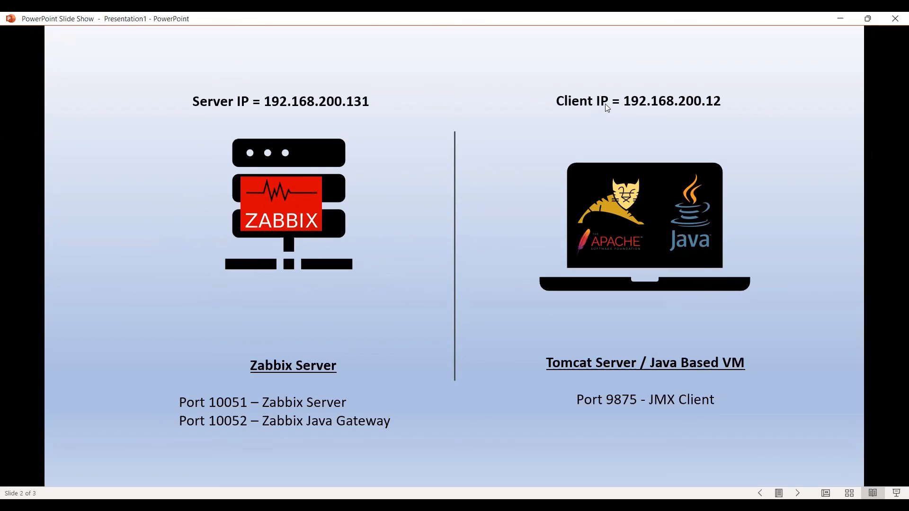
mouse_move(633, 255)
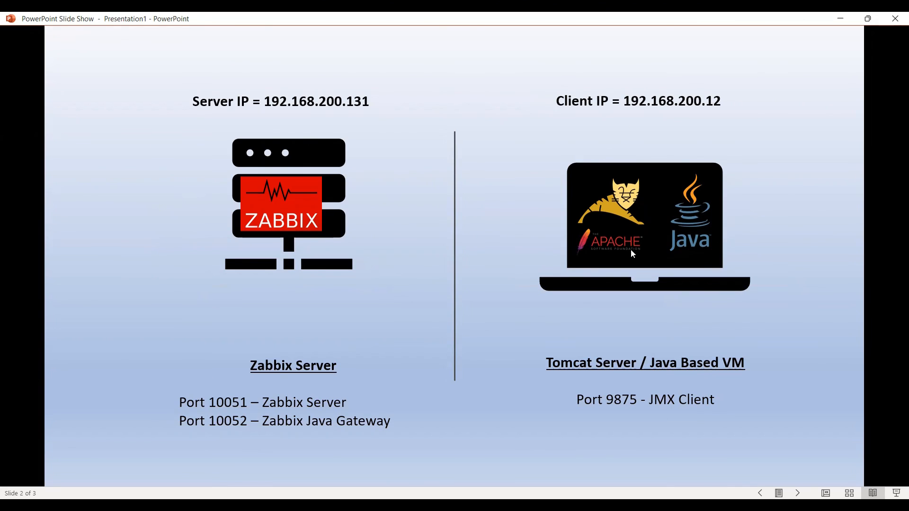
mouse_move(357, 453)
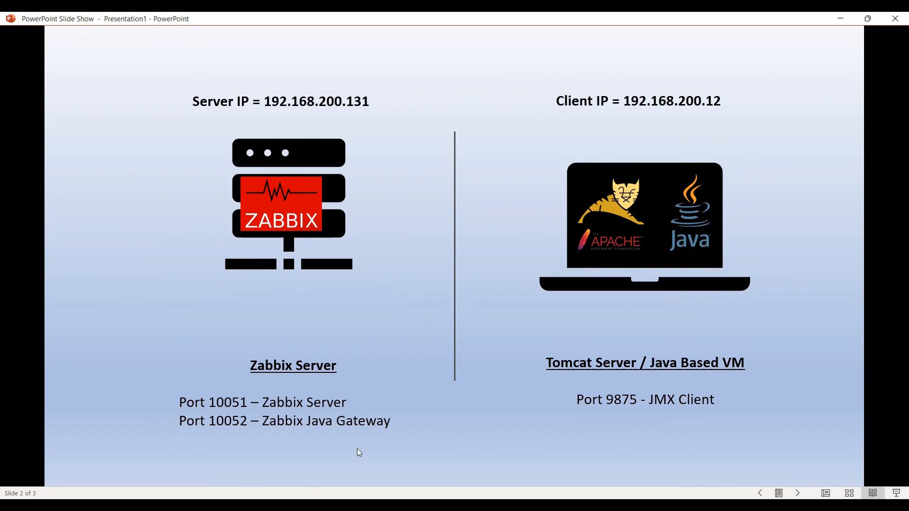